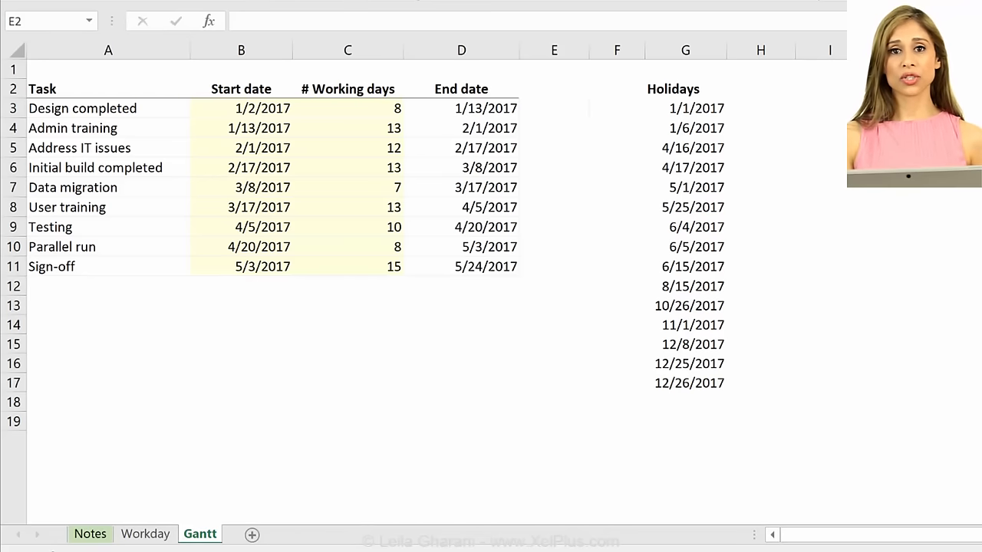
{"action": "mouse_move", "coordinate": [735, 231]}
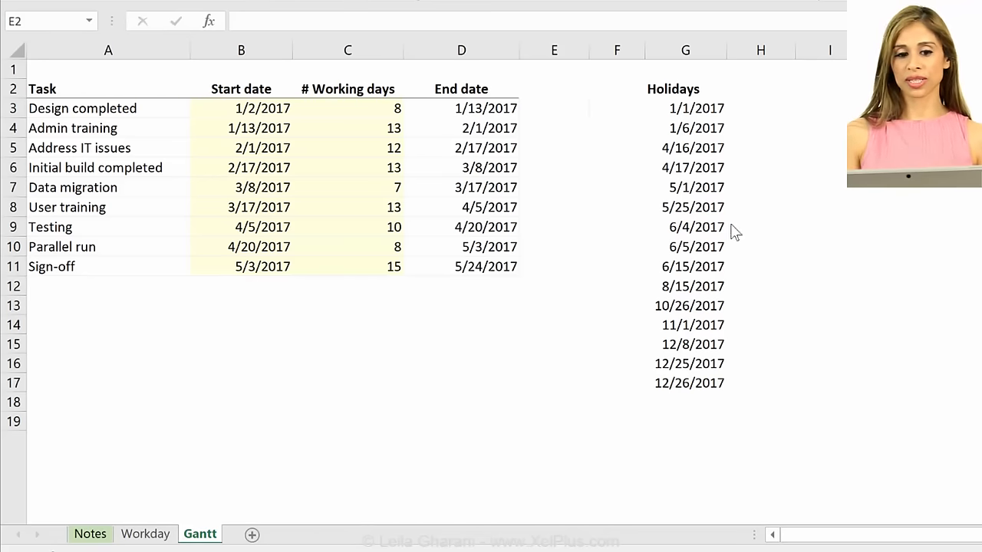
{"action": "mouse_move", "coordinate": [376, 223]}
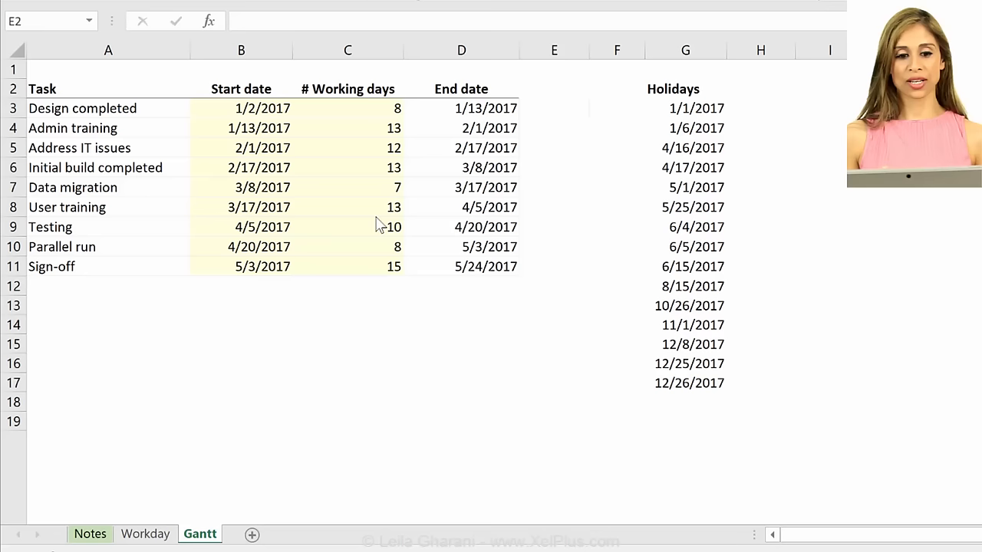
{"action": "mouse_move", "coordinate": [351, 222]}
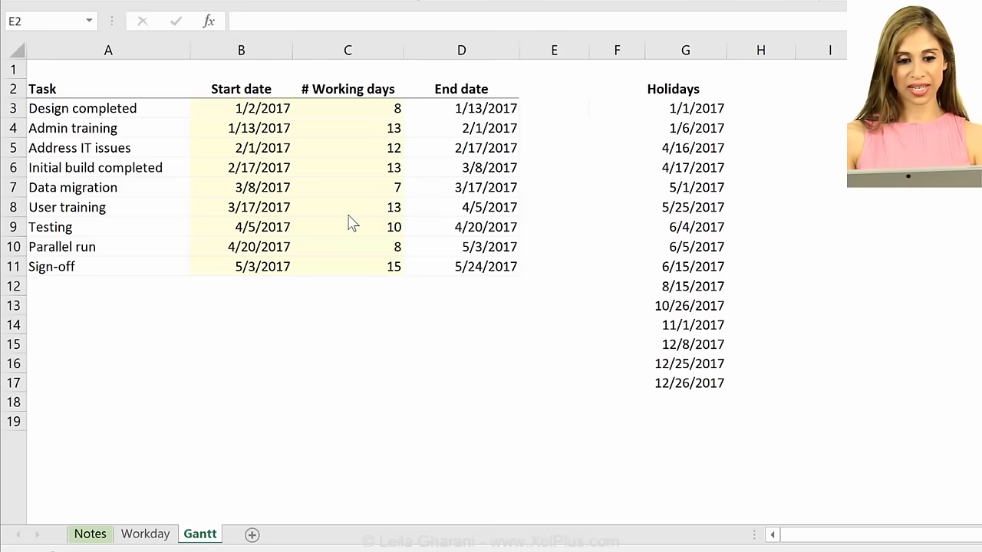
{"action": "mouse_move", "coordinate": [257, 128]}
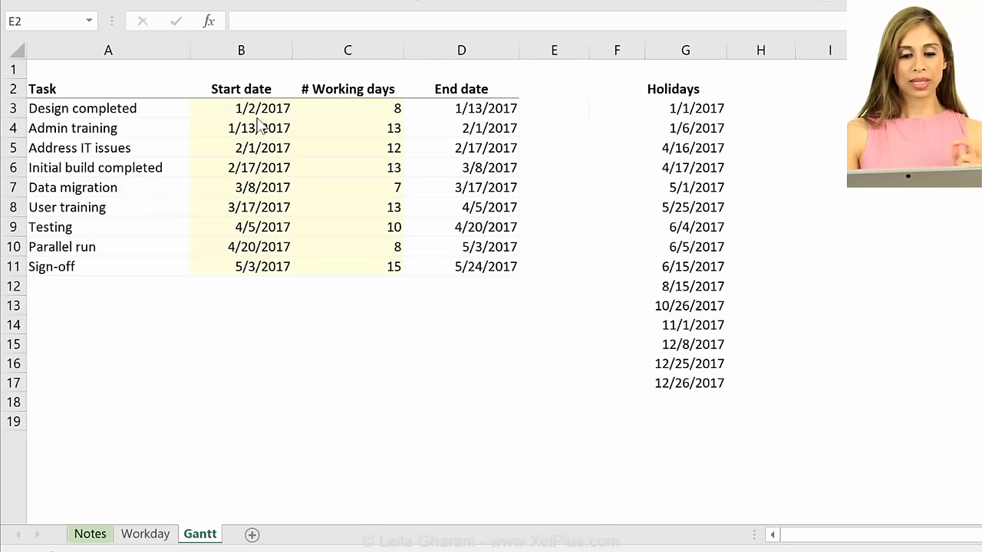
{"action": "mouse_move", "coordinate": [252, 97]}
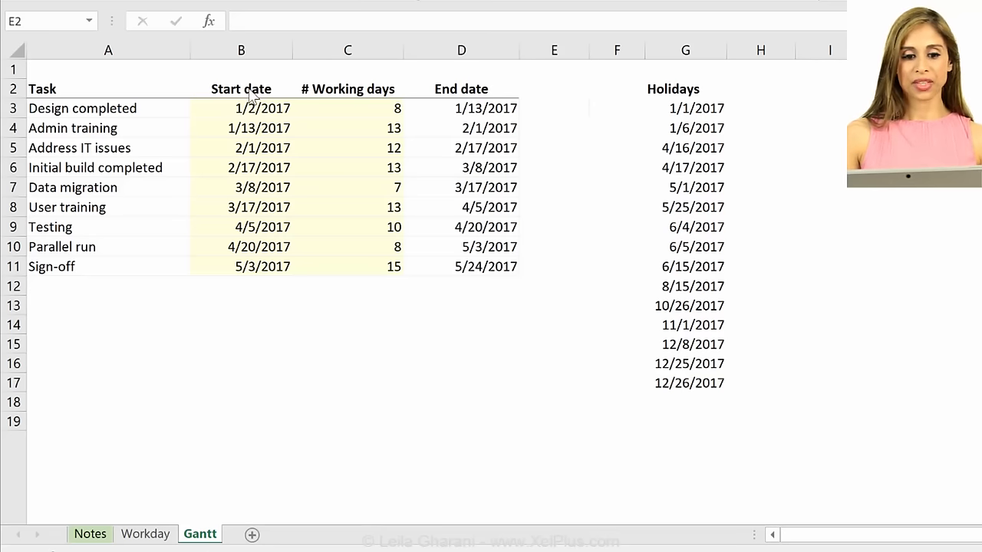
{"action": "mouse_move", "coordinate": [265, 276]}
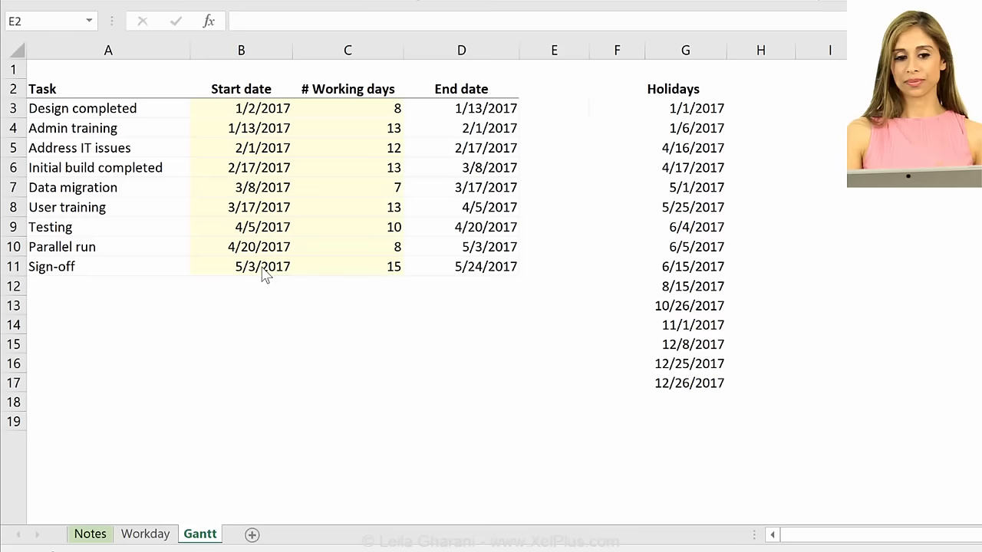
{"action": "mouse_move", "coordinate": [363, 450]}
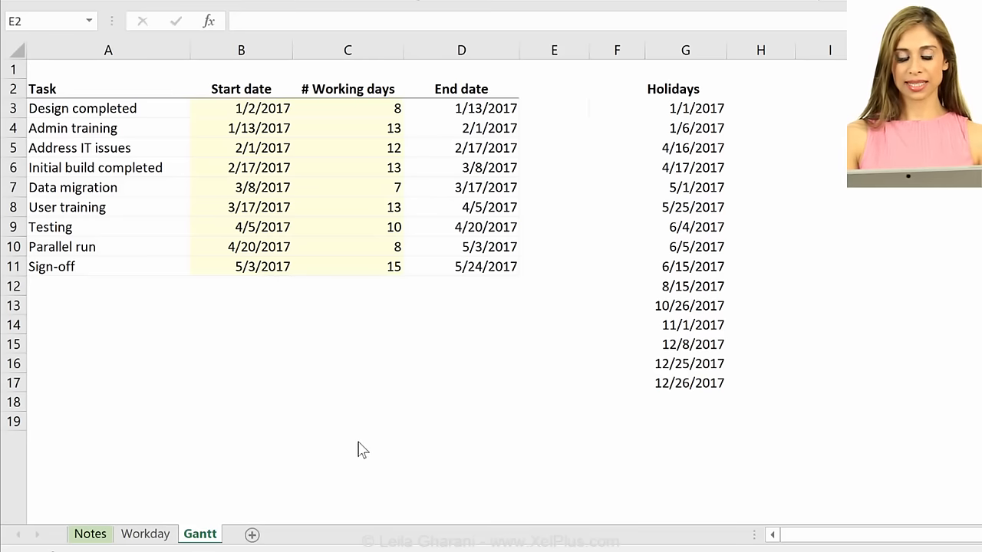
{"action": "mouse_move", "coordinate": [84, 119]}
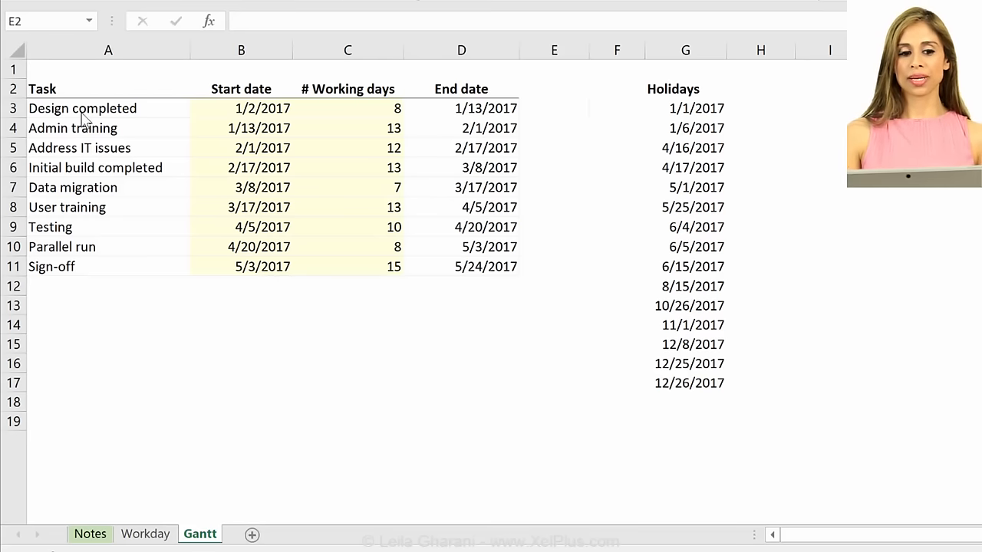
{"action": "mouse_move", "coordinate": [108, 299]}
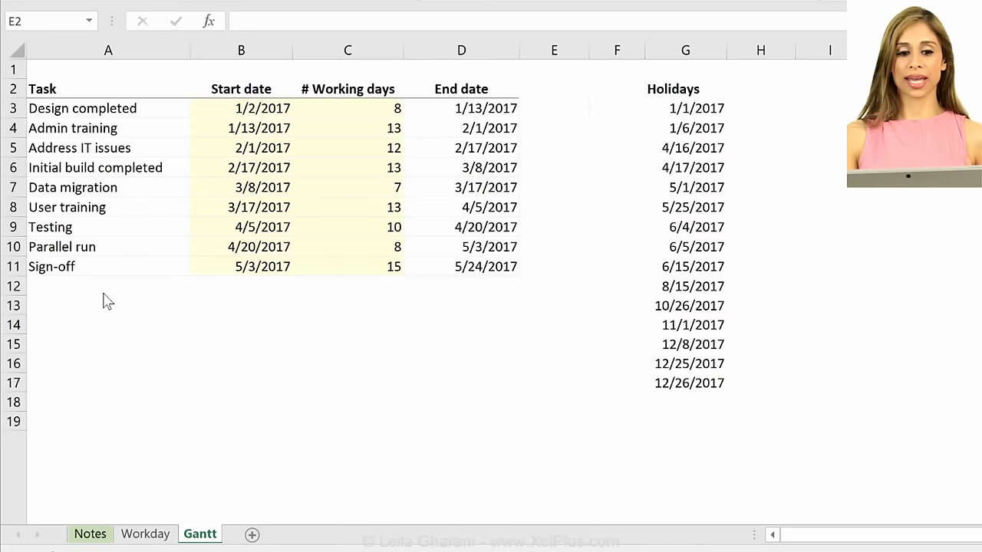
{"action": "mouse_move", "coordinate": [376, 108]}
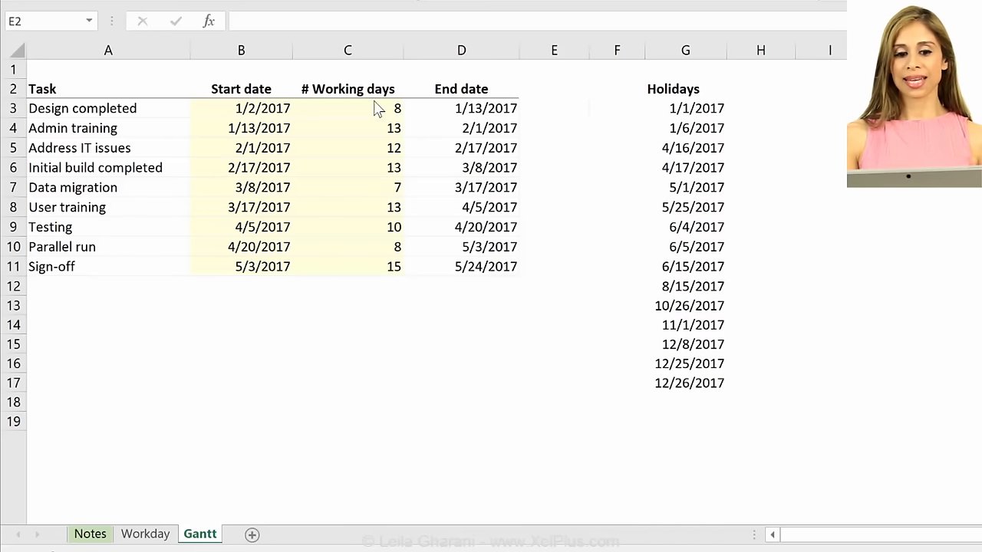
{"action": "mouse_move", "coordinate": [376, 278]}
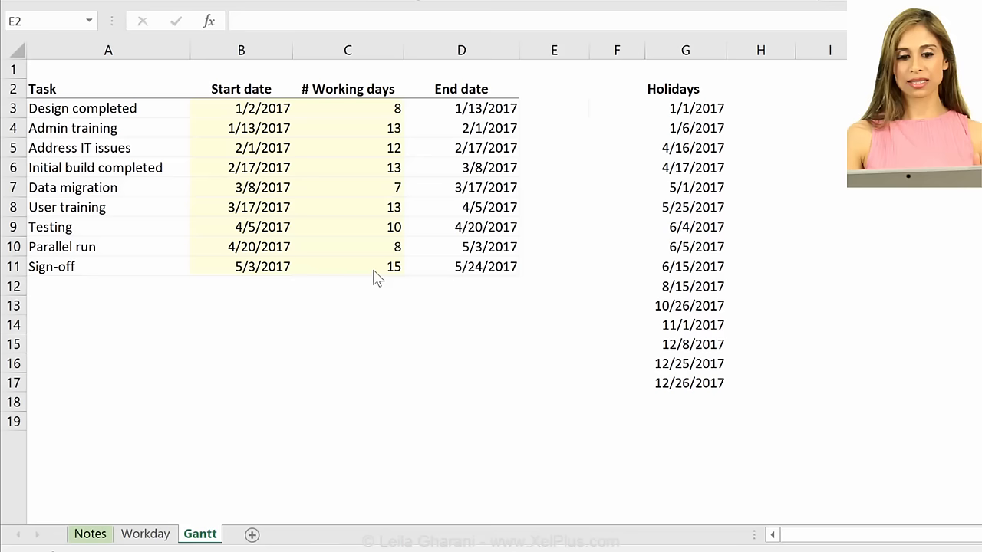
{"action": "mouse_move", "coordinate": [377, 117]}
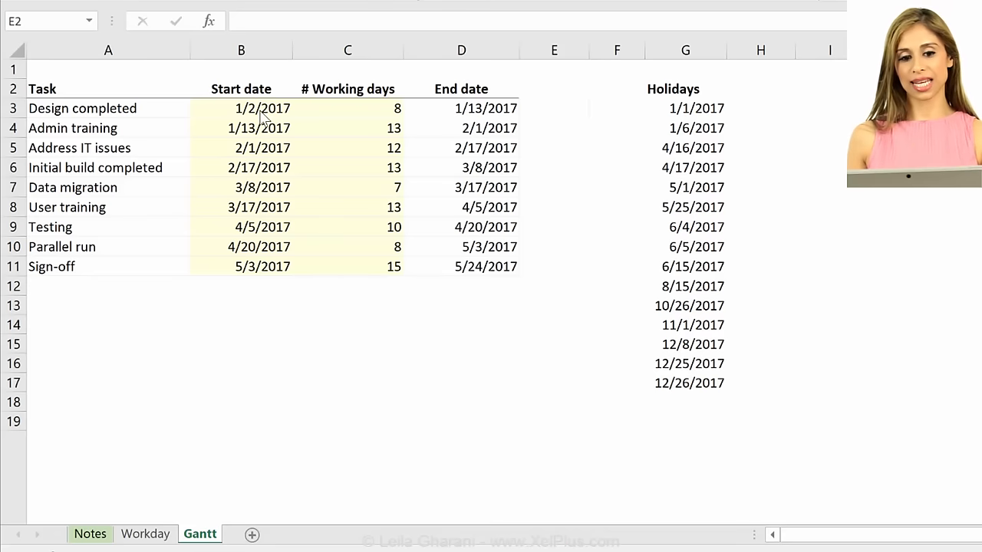
{"action": "mouse_move", "coordinate": [355, 128]}
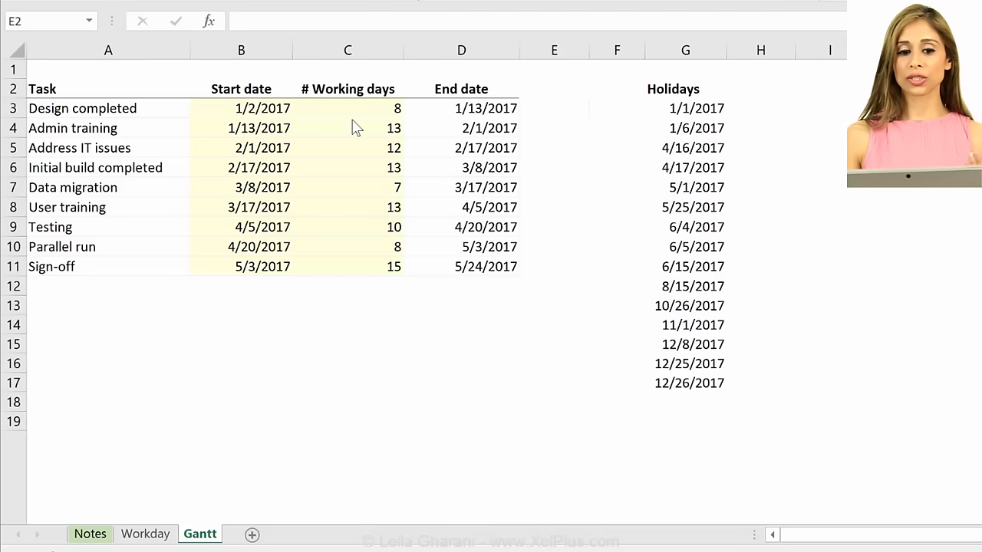
{"action": "mouse_move", "coordinate": [368, 280]}
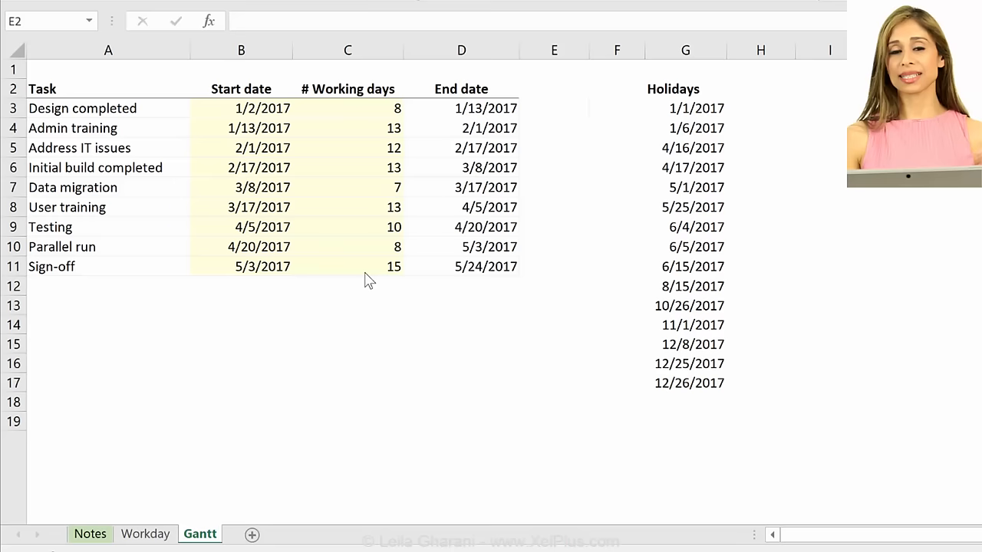
{"action": "mouse_move", "coordinate": [131, 494]}
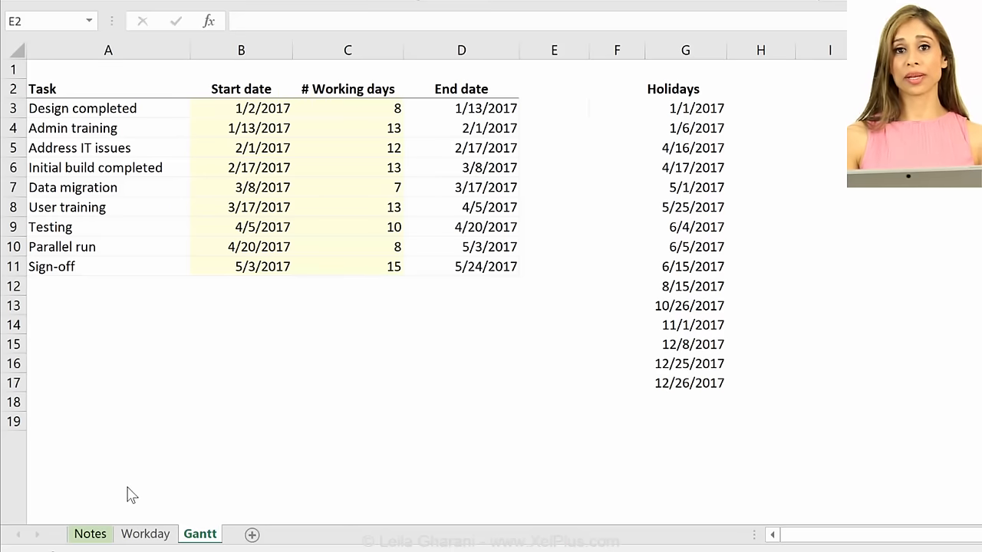
{"action": "mouse_move", "coordinate": [231, 401]}
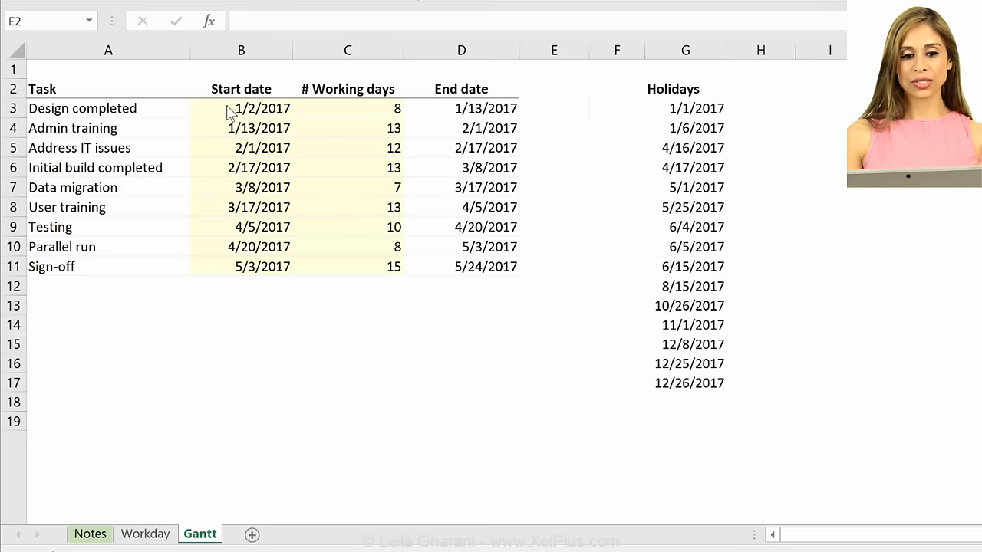
{"action": "mouse_move", "coordinate": [119, 280]}
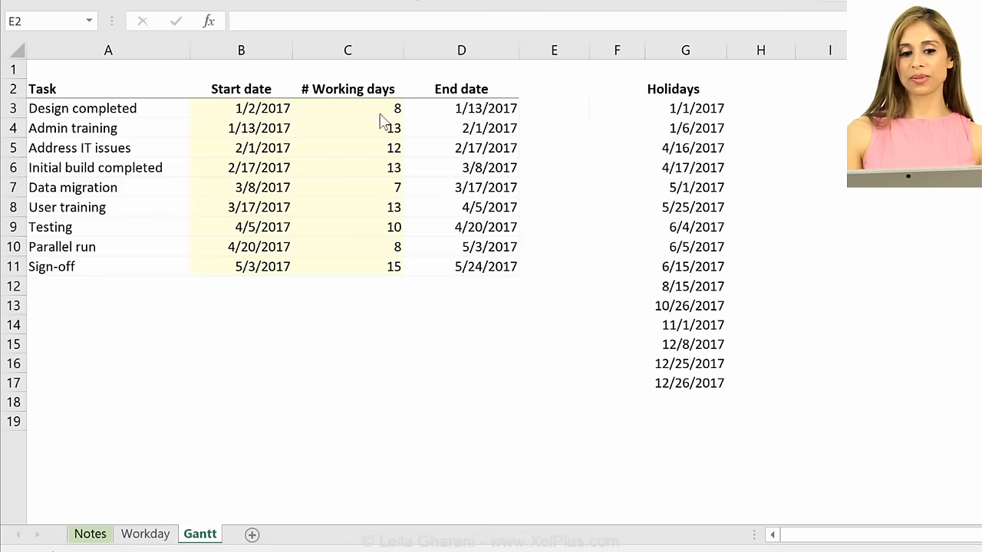
{"action": "mouse_move", "coordinate": [284, 125]}
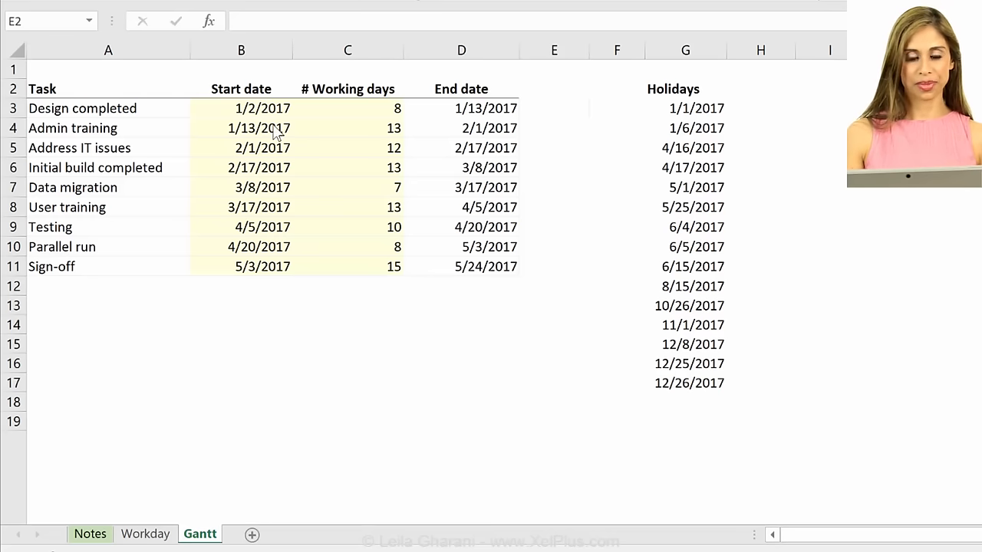
{"action": "mouse_move", "coordinate": [295, 129]}
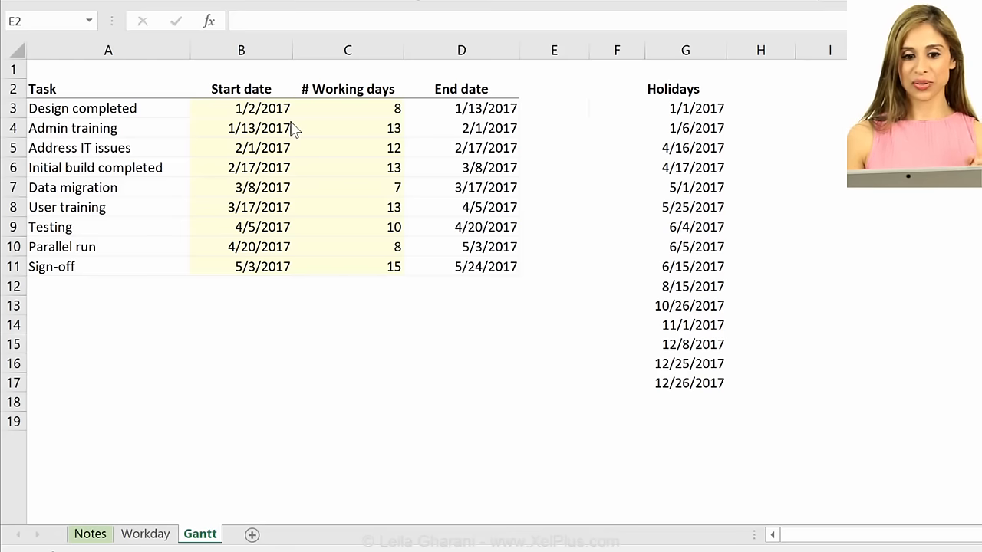
{"action": "mouse_move", "coordinate": [357, 115]}
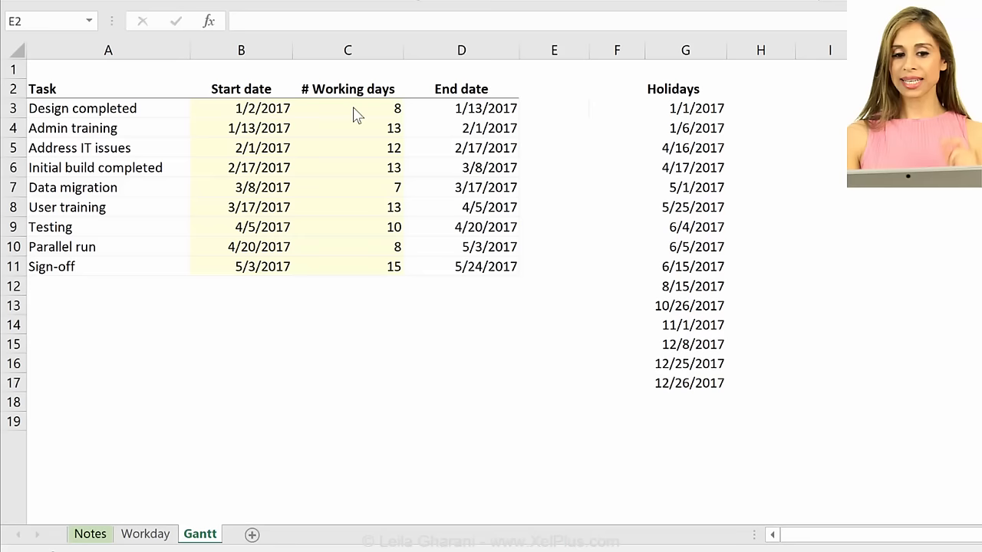
{"action": "mouse_move", "coordinate": [374, 244]}
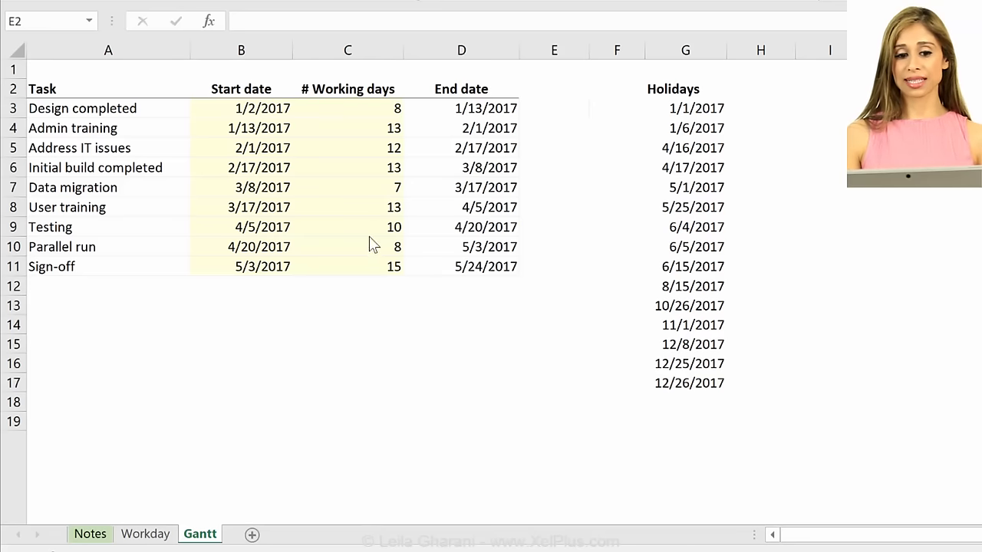
{"action": "mouse_move", "coordinate": [367, 164]}
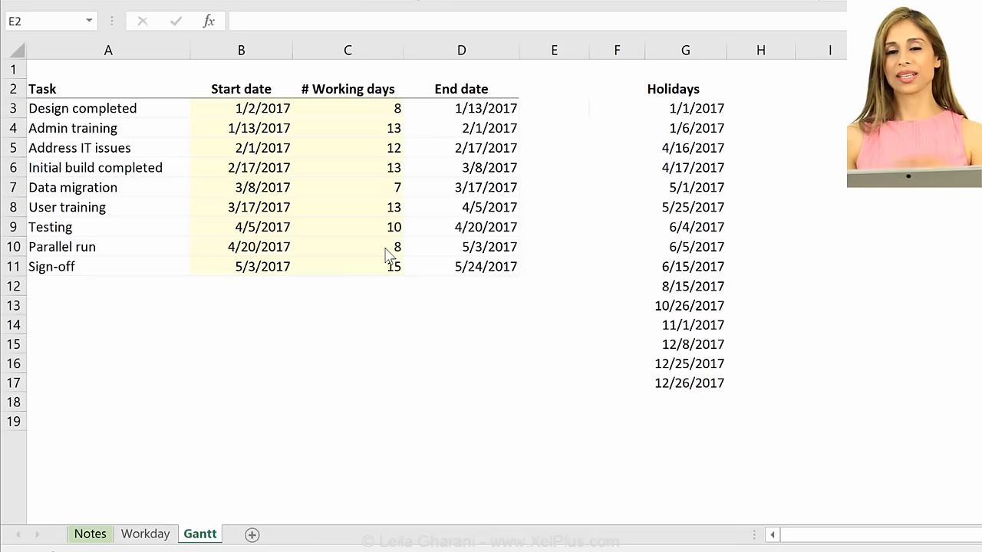
{"action": "mouse_move", "coordinate": [241, 278]}
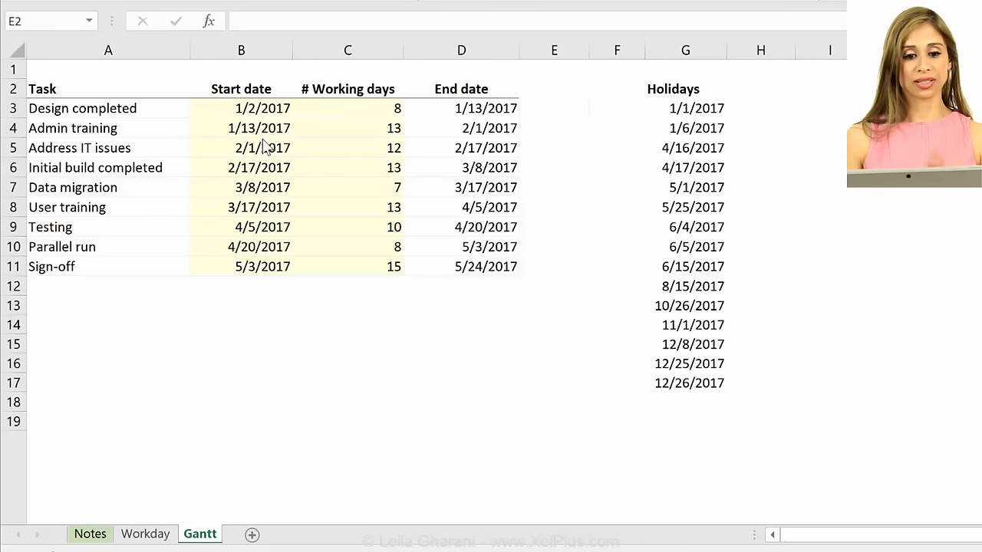
{"action": "mouse_move", "coordinate": [264, 99]}
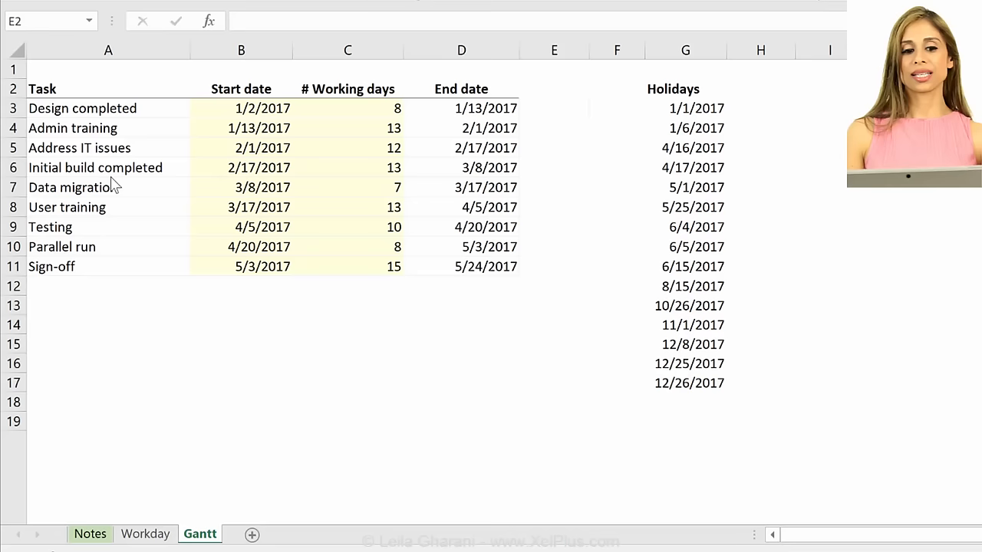
{"action": "mouse_move", "coordinate": [98, 128]}
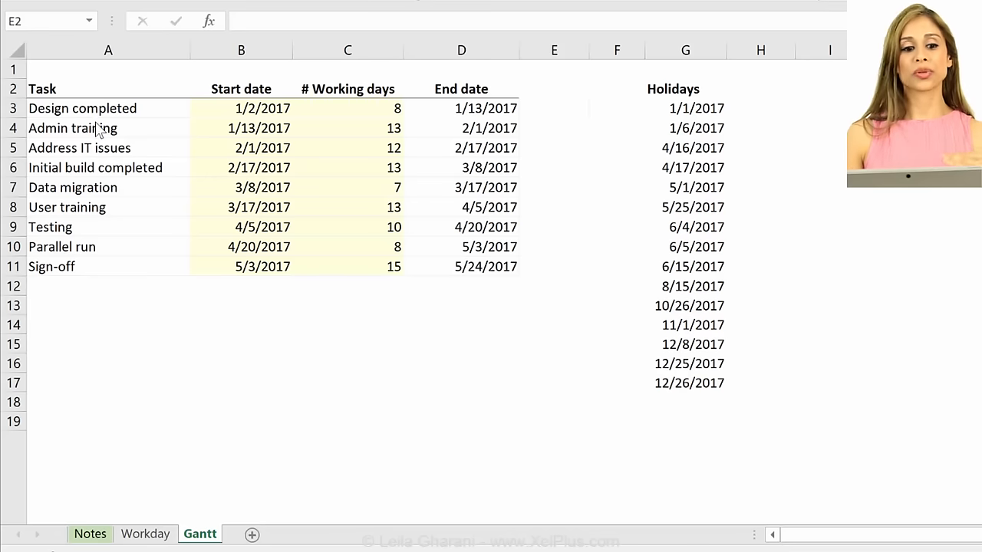
{"action": "mouse_move", "coordinate": [107, 217]}
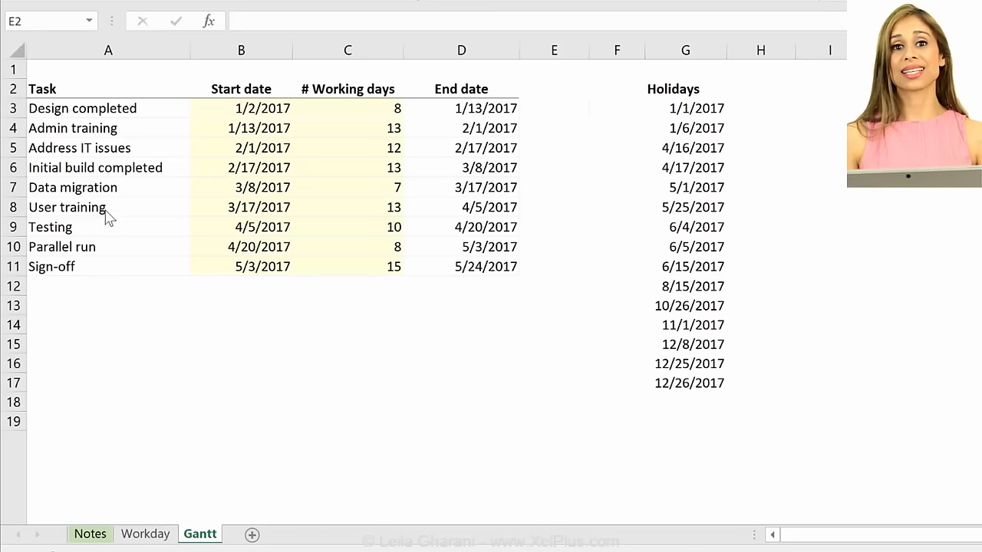
{"action": "mouse_move", "coordinate": [110, 232]}
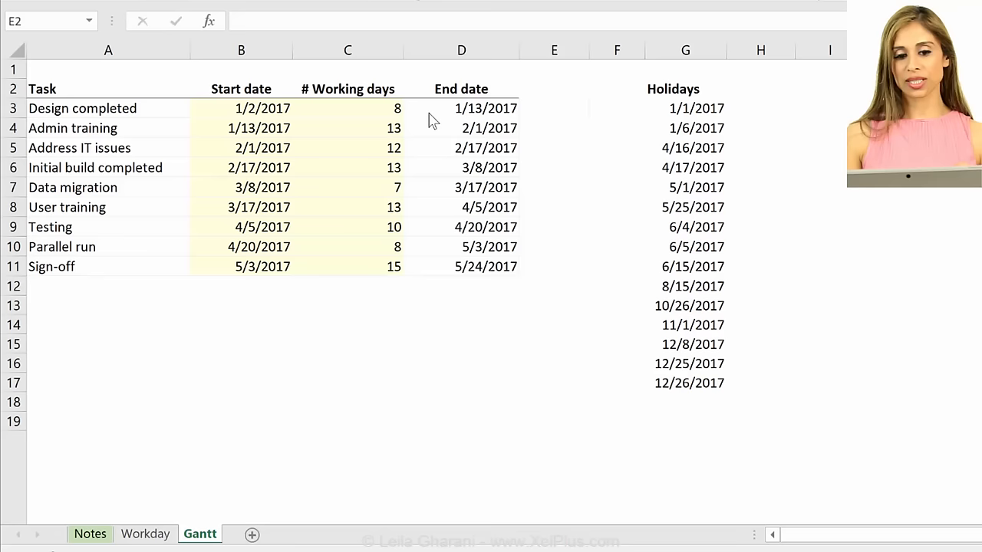
{"action": "mouse_move", "coordinate": [231, 140]}
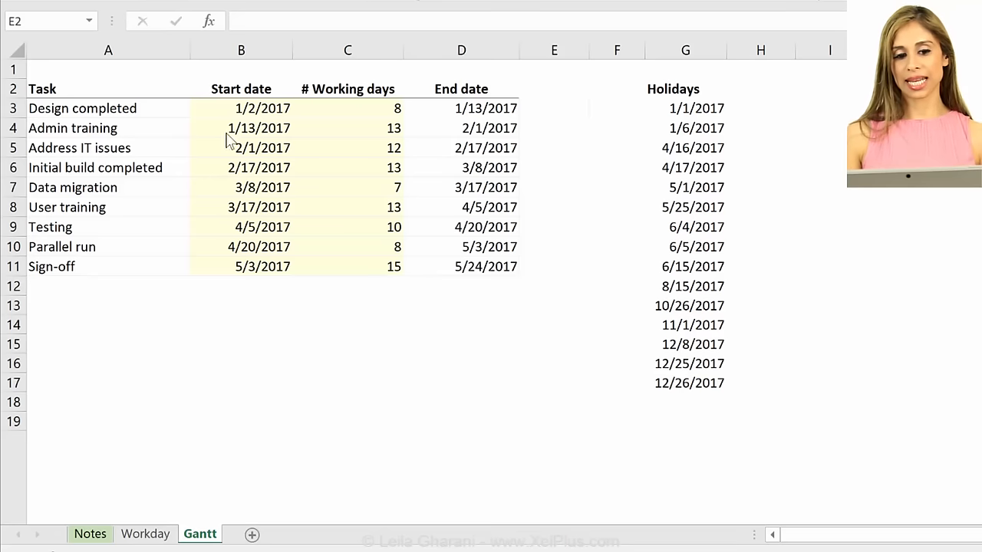
{"action": "mouse_move", "coordinate": [558, 86]}
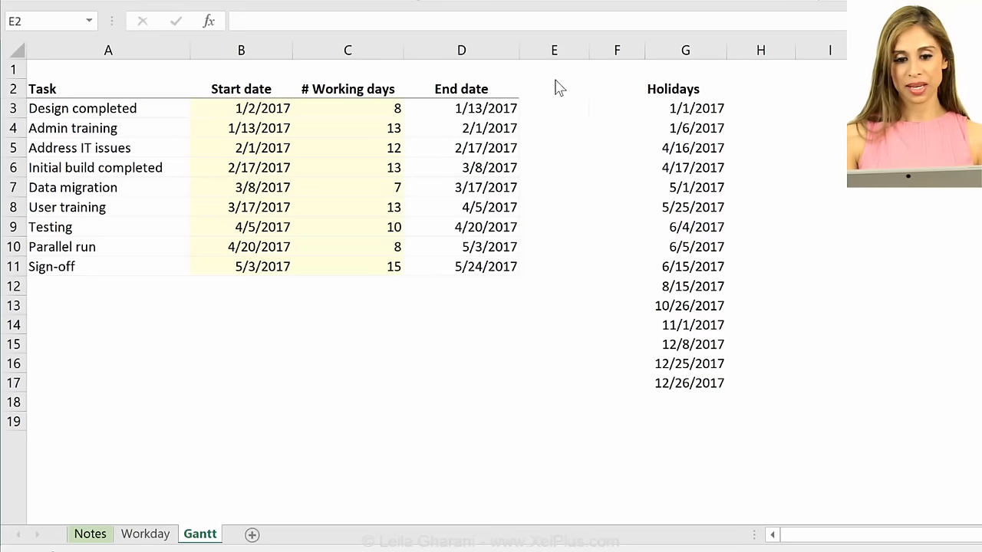
Add '# days' and 'task #' headings in E2 and F2
{"action": "left_click", "coordinate": [554, 88]}
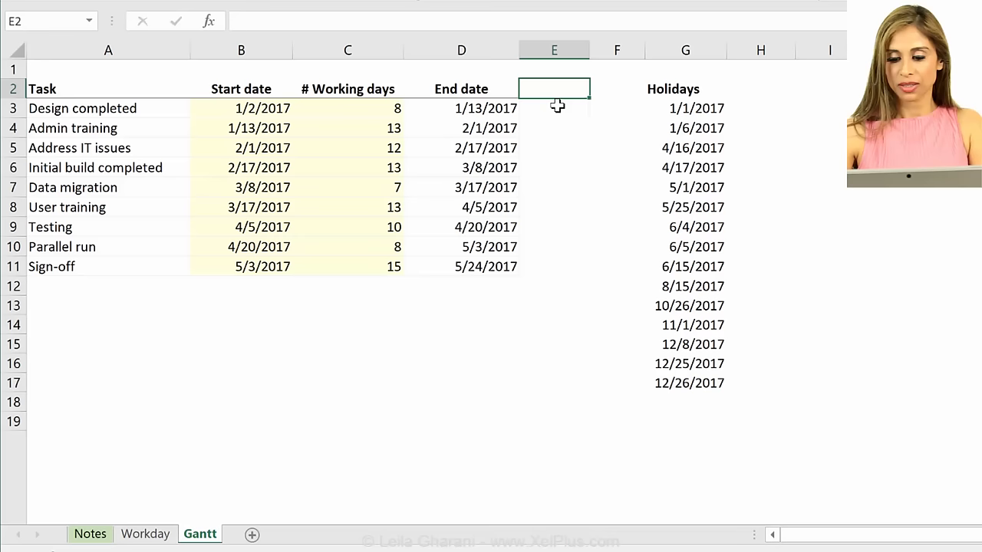
{"action": "type", "text": "# days"}
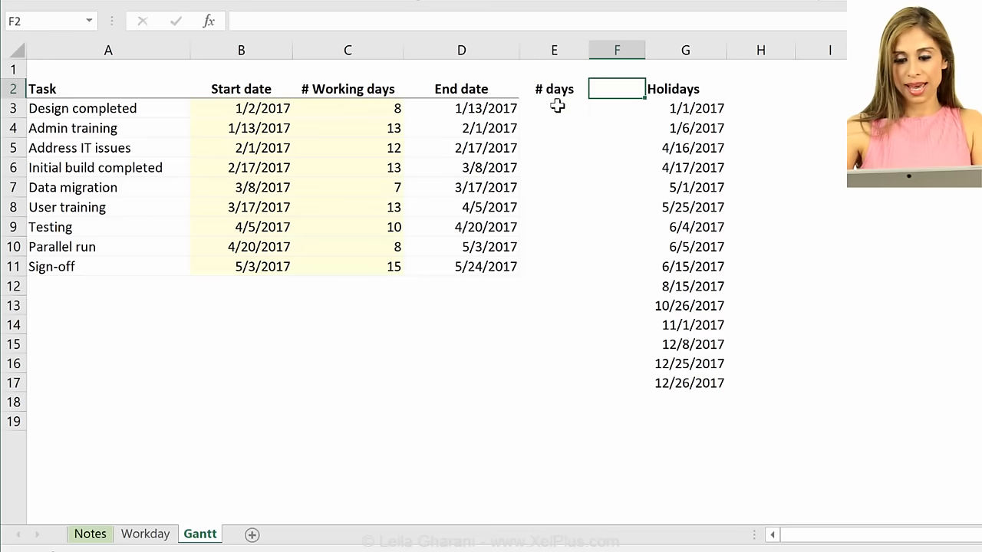
{"action": "type", "text": "task #"}
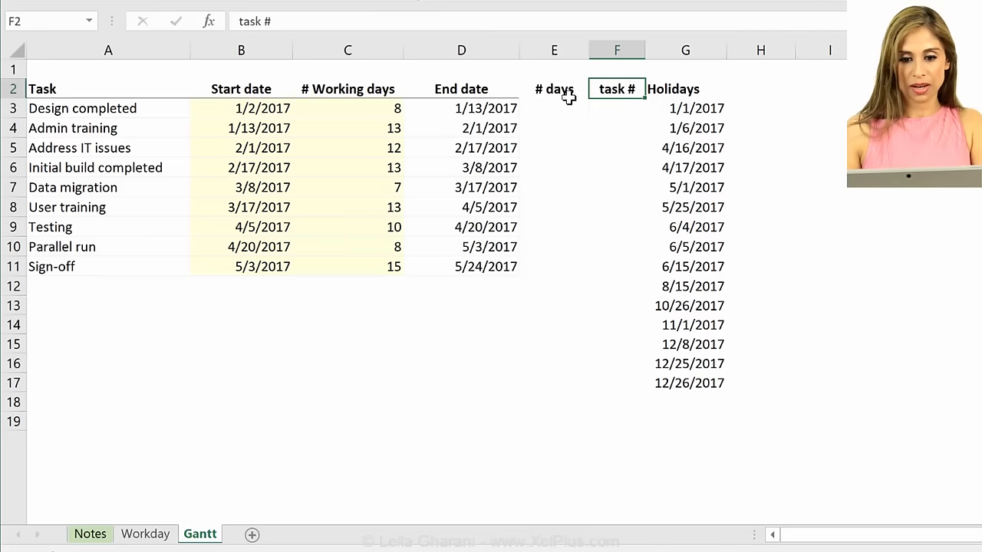
Number the tasks 1 to 9 in F3:F11 with the fill handle
{"action": "left_click", "coordinate": [617, 108]}
{"action": "type", "text": "1"}
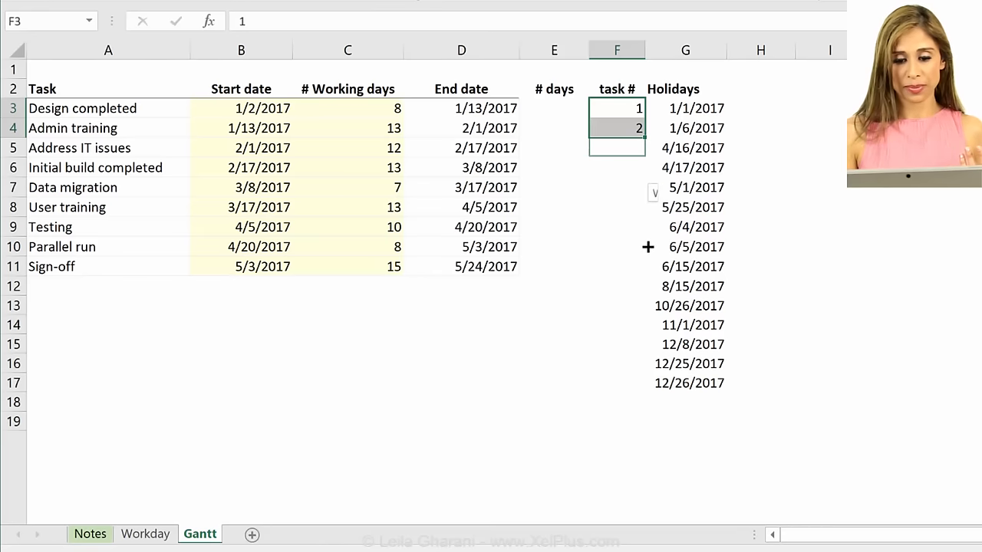
{"action": "left_click_drag", "start_coordinate": [644, 134], "coordinate": [644, 273]}
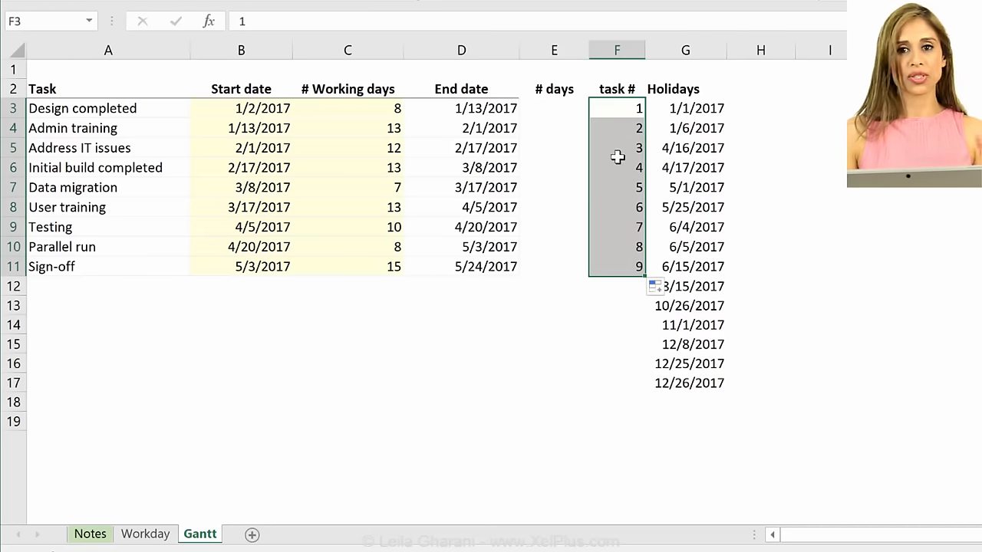
{"action": "left_click", "coordinate": [616, 108]}
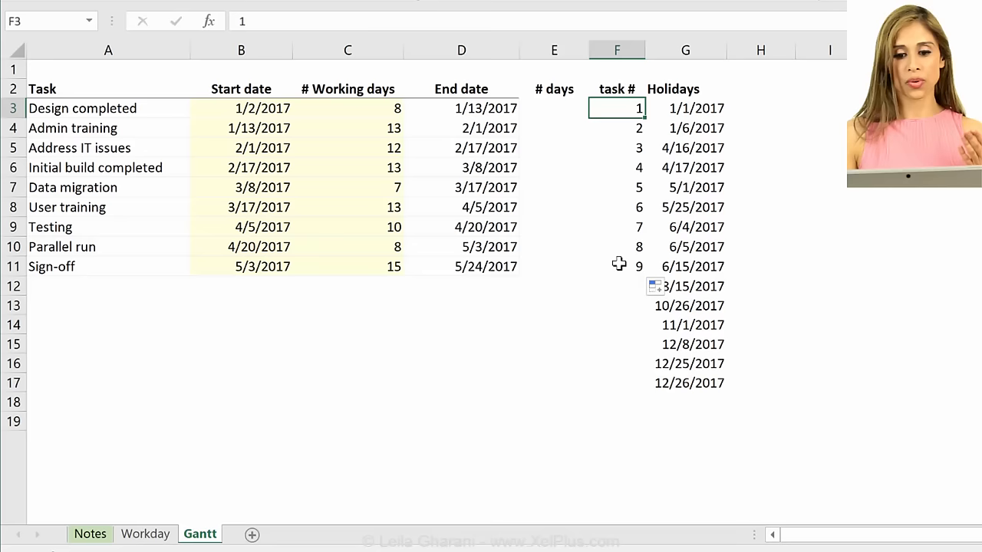
{"action": "left_click", "coordinate": [553, 107]}
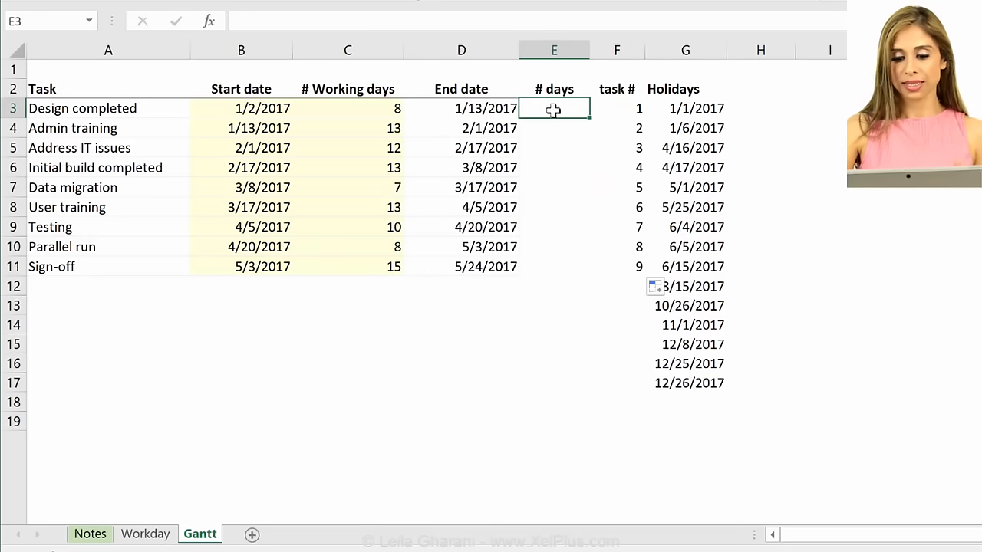
Enter =D3-B3 in E3 as a number and fill it down to E11
{"action": "type", "text": "=D3"}
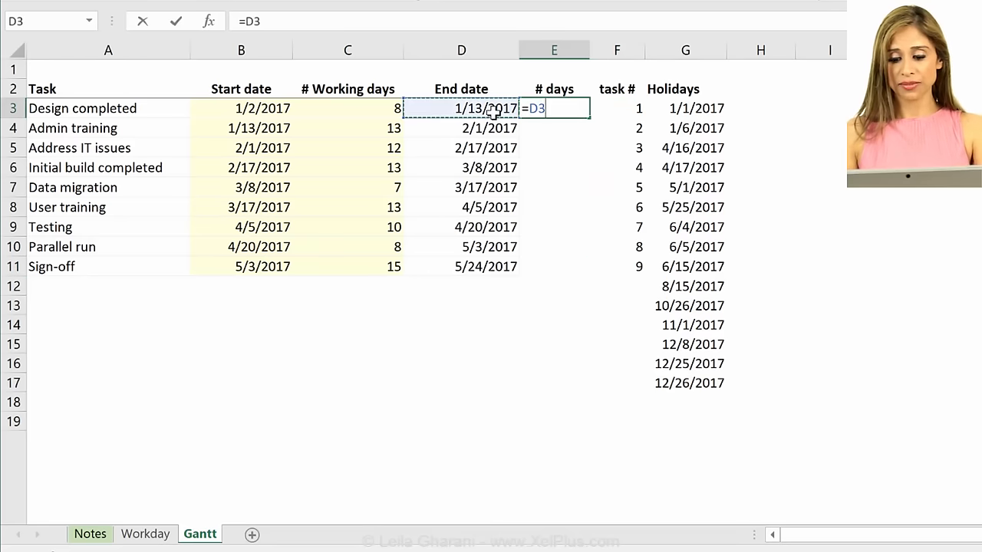
{"action": "left_click", "coordinate": [241, 108]}
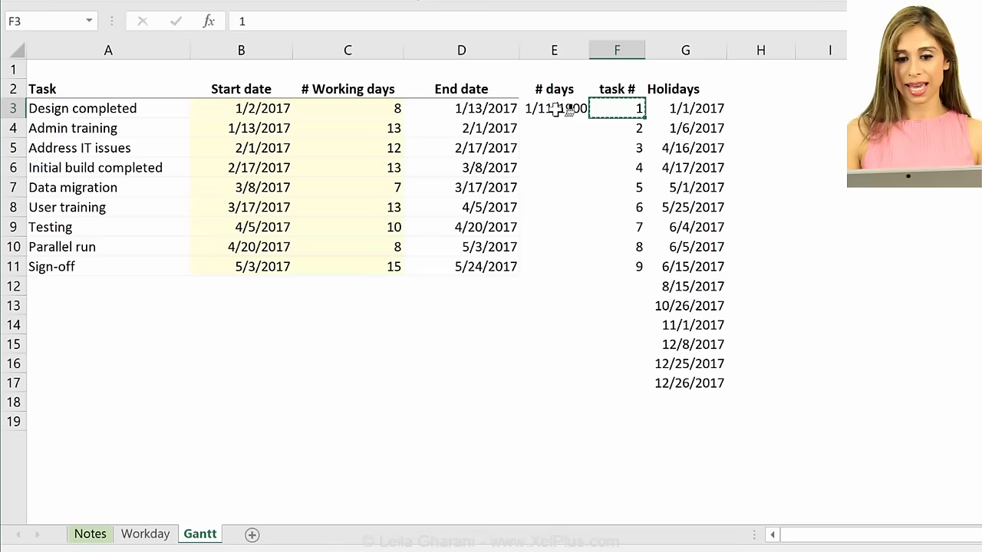
{"action": "left_click", "coordinate": [554, 108]}
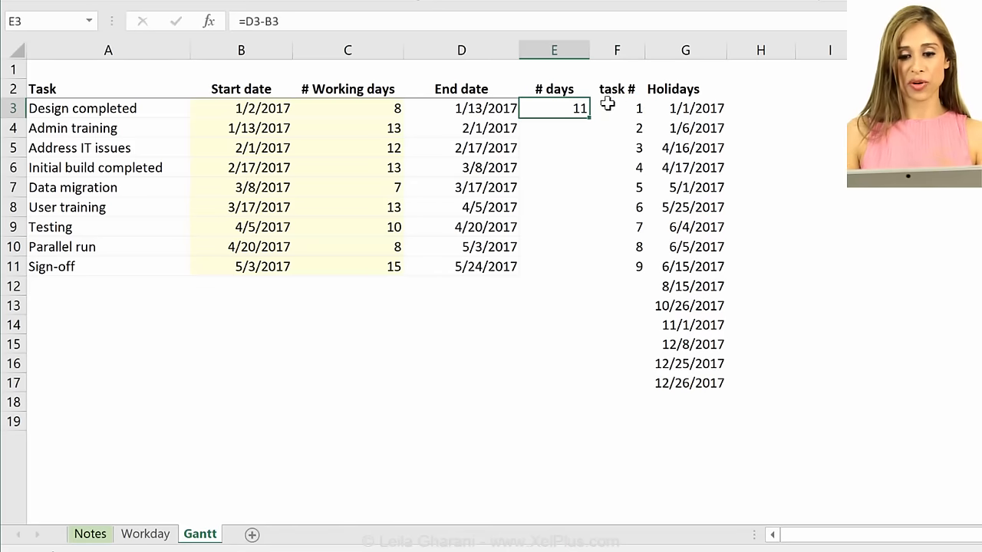
{"action": "left_click_drag", "start_coordinate": [554, 108], "coordinate": [554, 267]}
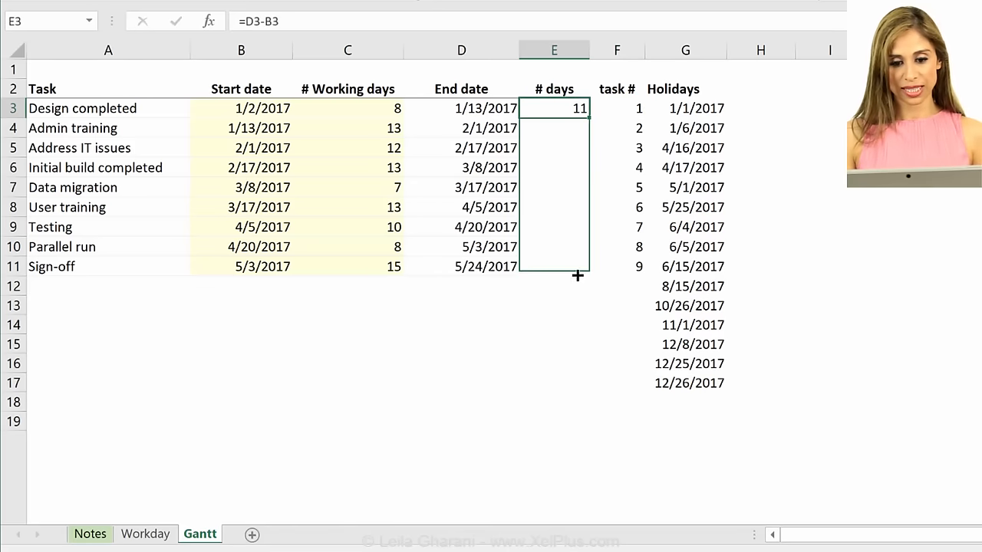
{"action": "left_click_drag", "start_coordinate": [578, 108], "coordinate": [578, 275]}
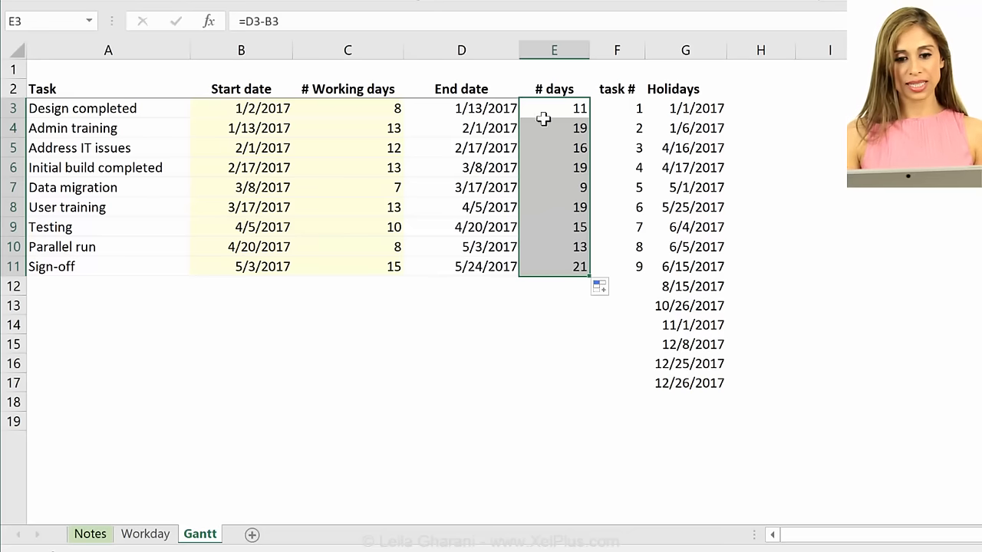
{"action": "left_click", "coordinate": [347, 107]}
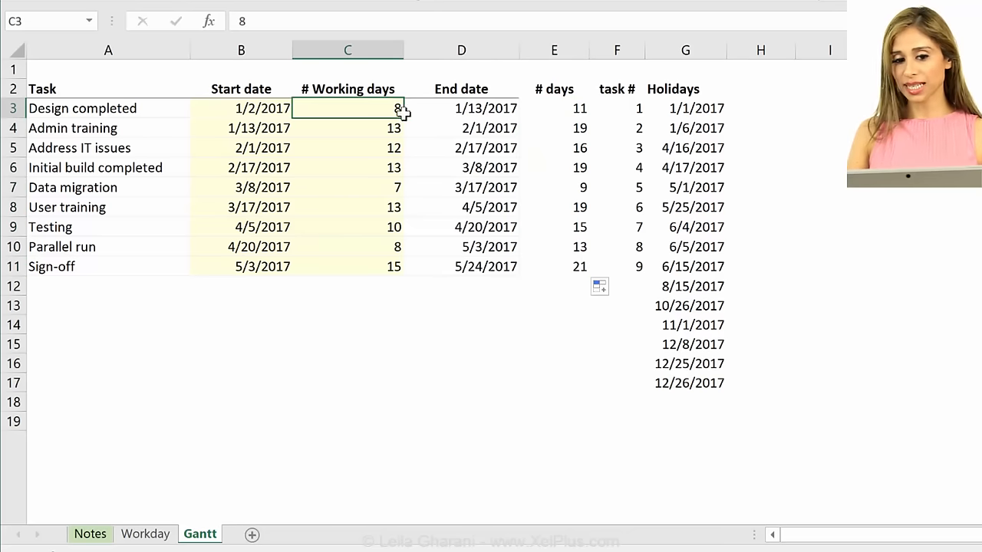
{"action": "left_click", "coordinate": [554, 107]}
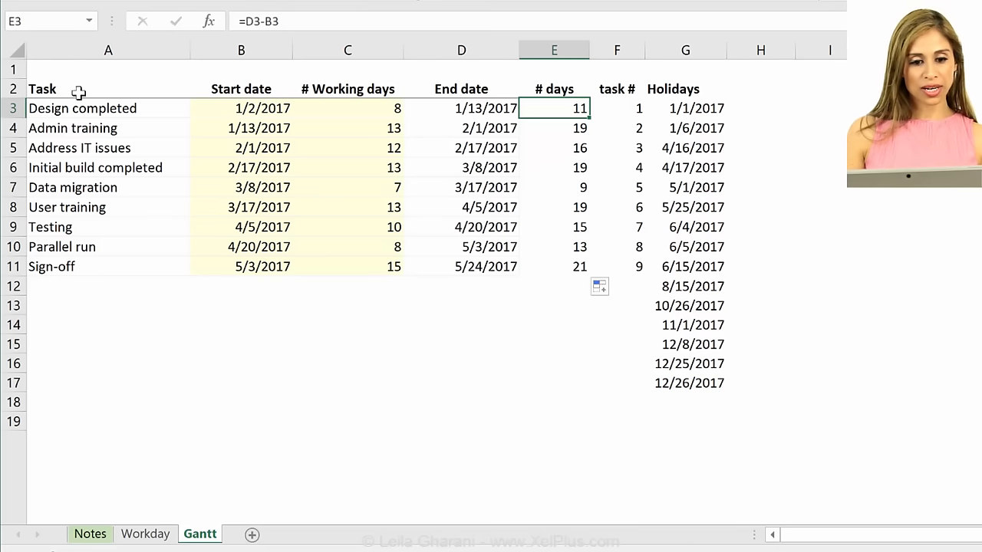
Chart start dates B2:B11 against task numbers F2:F11 as a scatter chart
{"action": "left_click", "coordinate": [241, 89]}
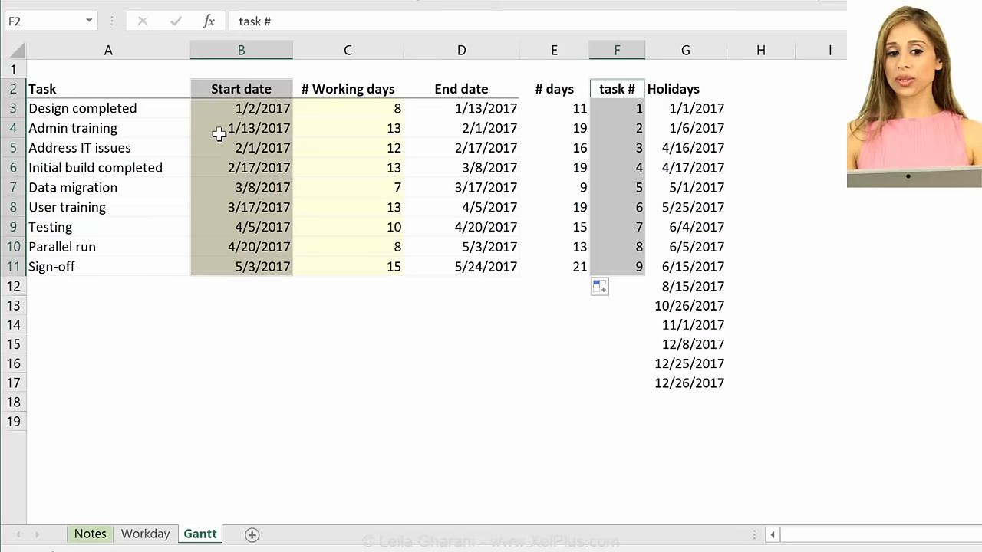
{"action": "mouse_move", "coordinate": [568, 127]}
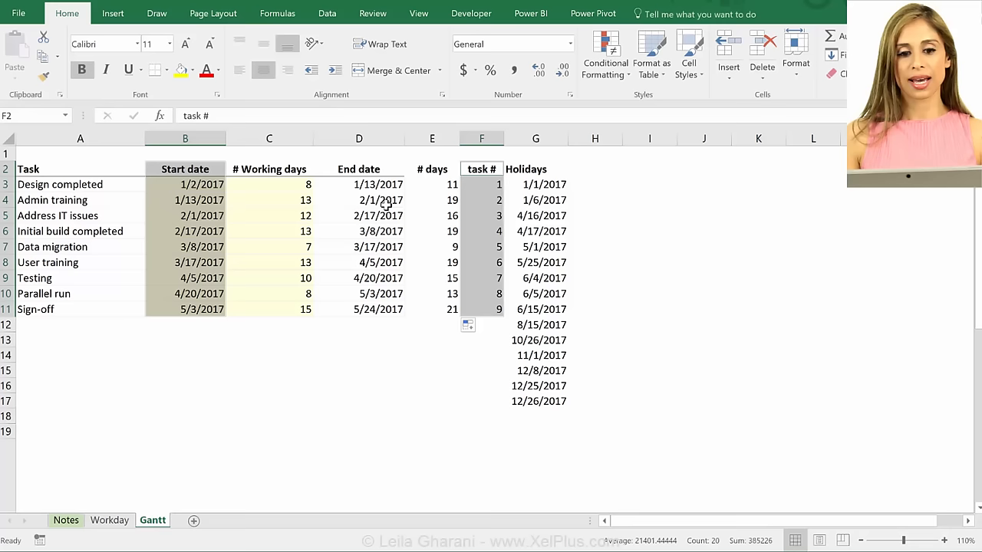
{"action": "left_click", "coordinate": [113, 13]}
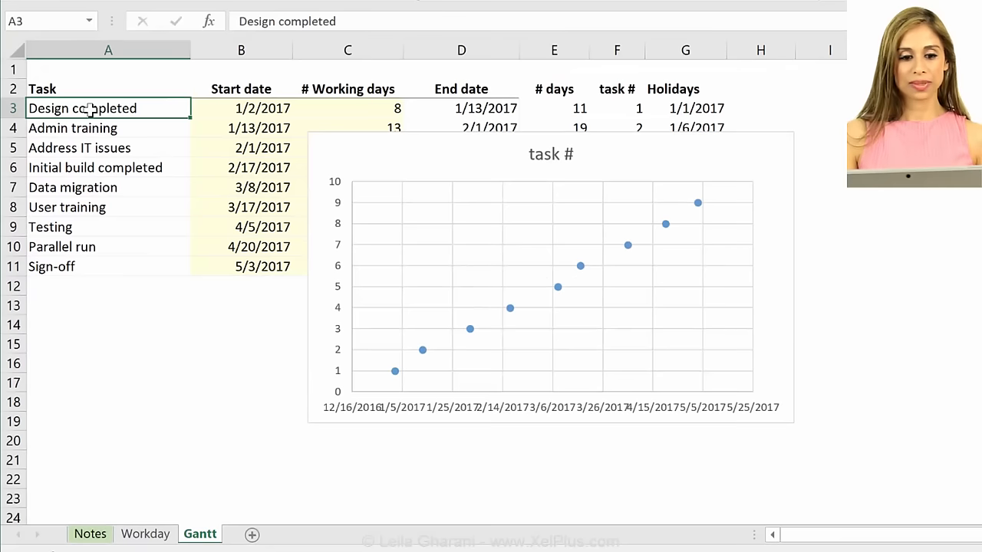
Copy the nine task names from A3:A11 into A21 below the table
{"action": "left_click_drag", "start_coordinate": [107, 108], "coordinate": [107, 246]}
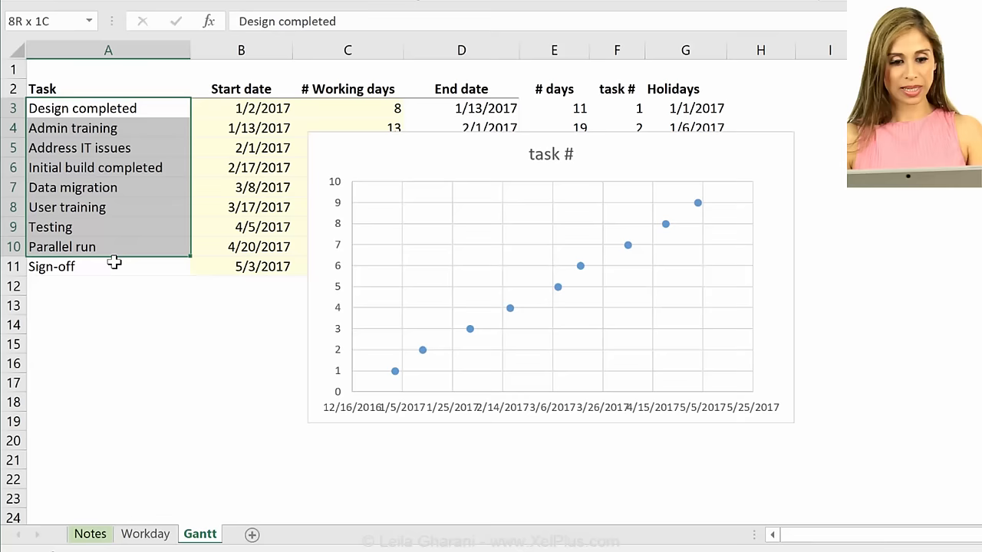
{"action": "key", "text": "ctrl+c"}
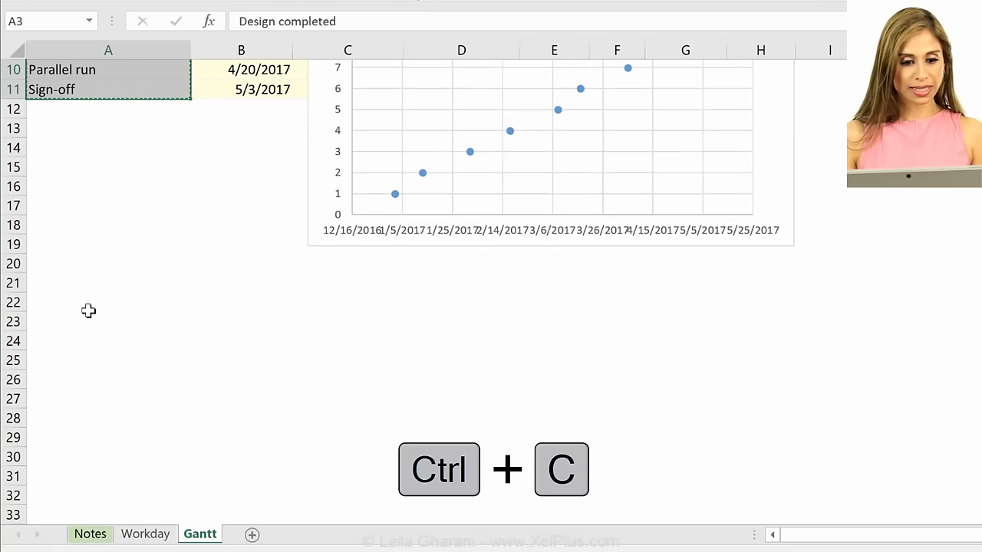
{"action": "key", "text": "ctrl+v"}
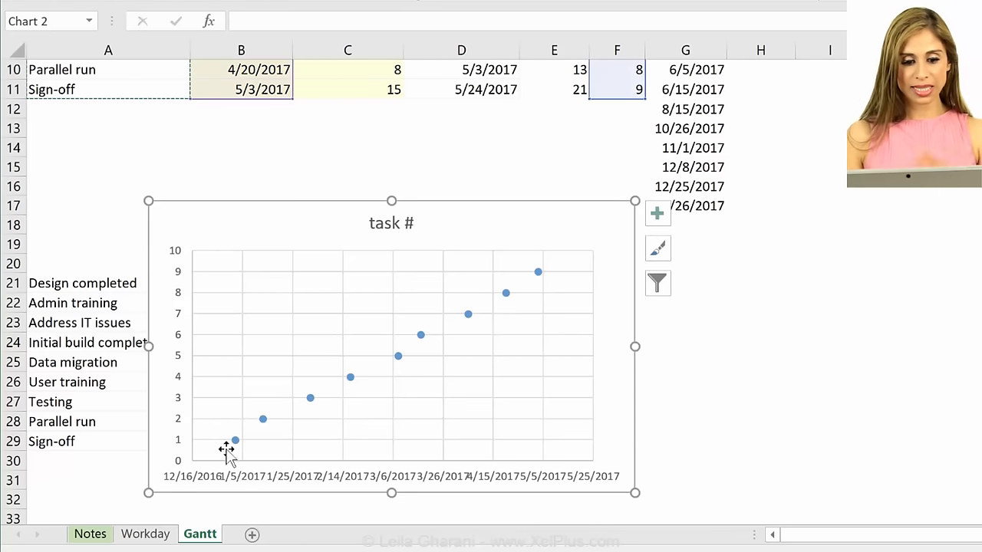
{"action": "left_click", "coordinate": [82, 283]}
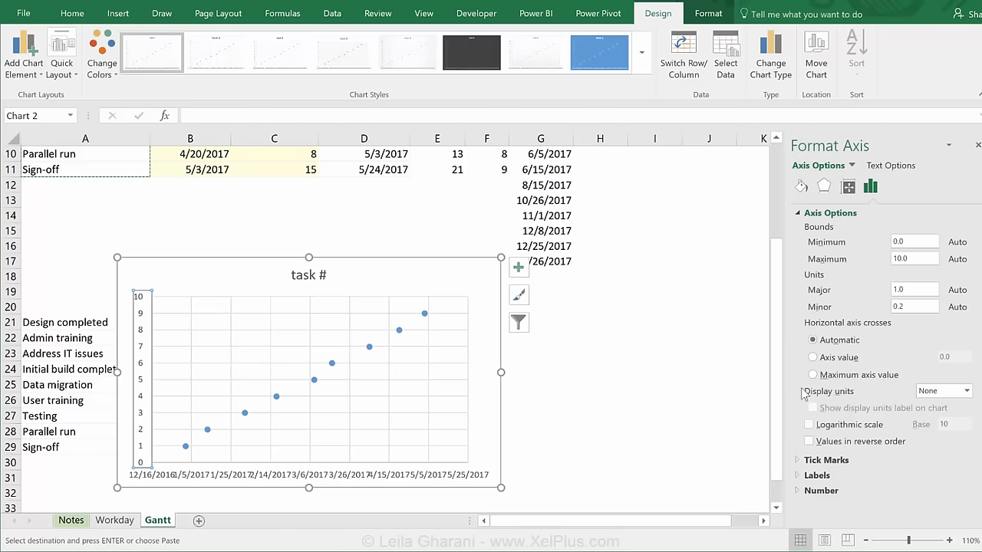
Set the vertical axis to values in reverse order and nudge the chart over the names
{"action": "left_click", "coordinate": [809, 441]}
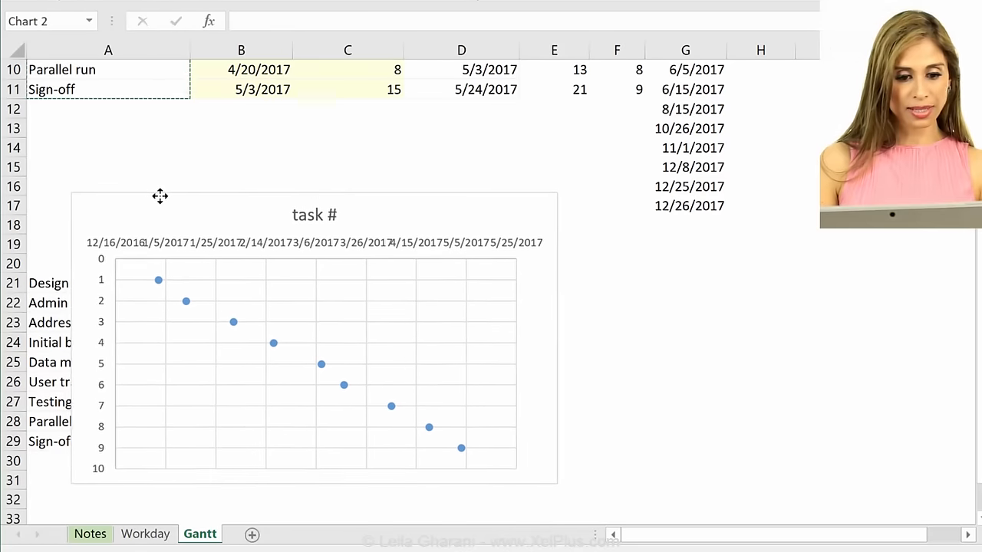
{"action": "left_click_drag", "start_coordinate": [160, 195], "coordinate": [175, 196]}
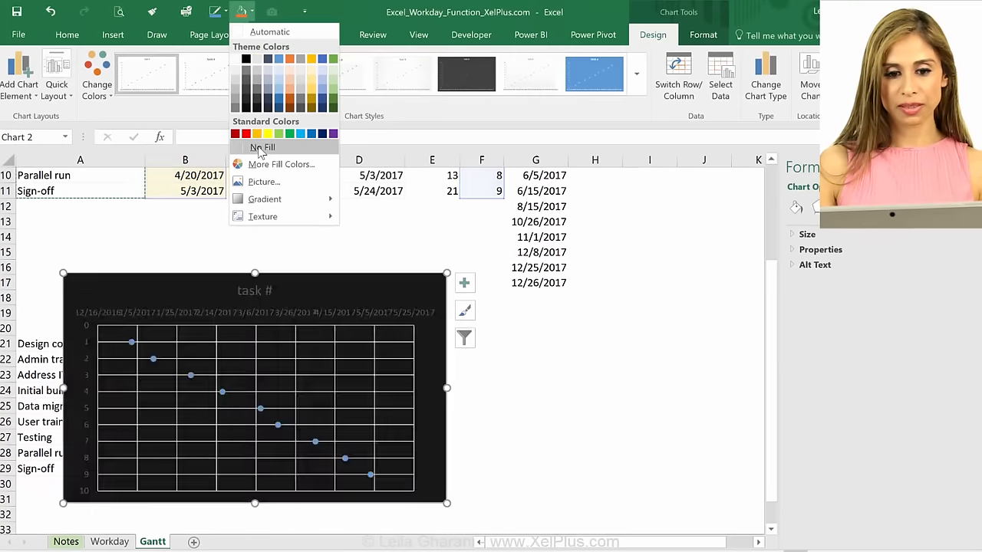
Set the chart's Shape Fill to No Fill
{"action": "left_click", "coordinate": [262, 147]}
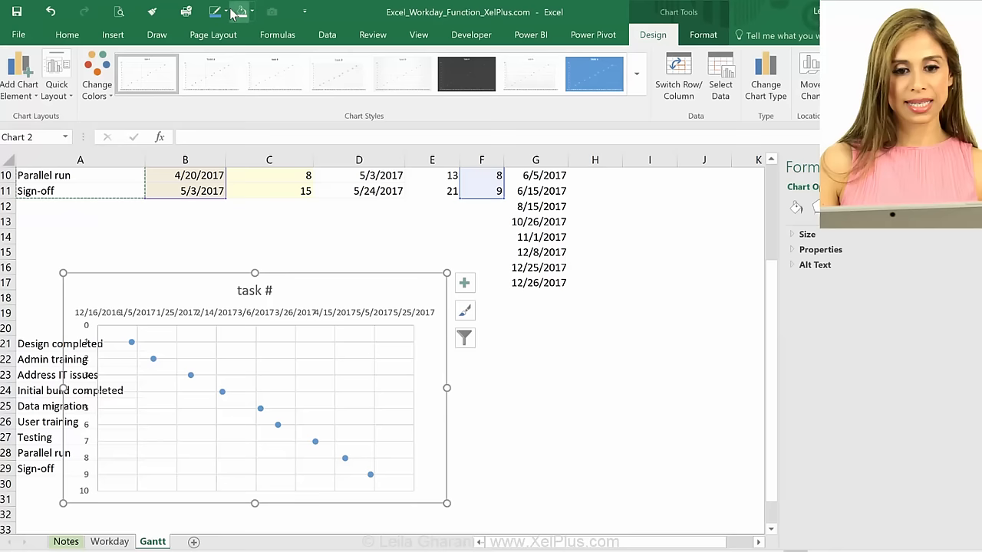
{"action": "left_click", "coordinate": [268, 159]}
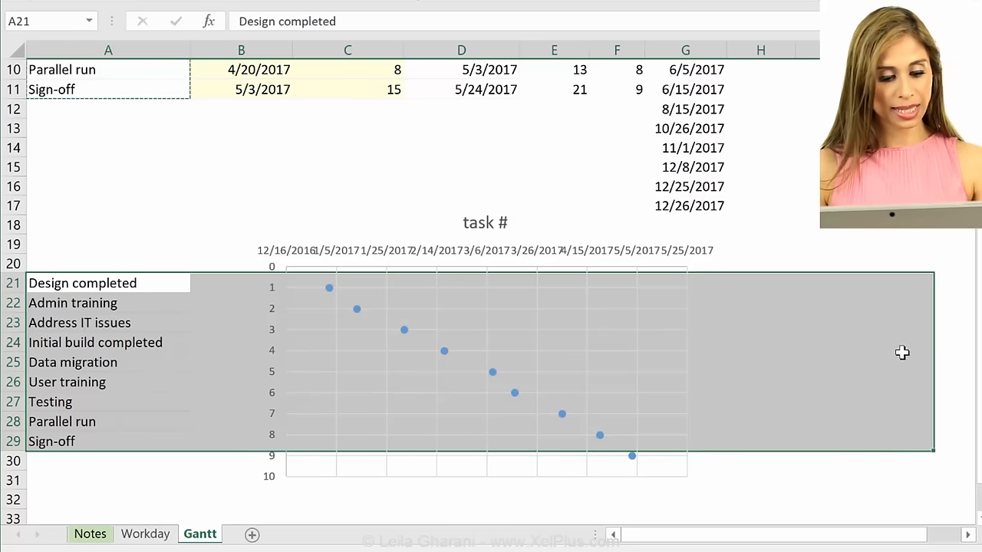
Open Format Cells for rows 21 to 29 and apply borders on the Border tab
{"action": "key", "text": "ctrl+1"}
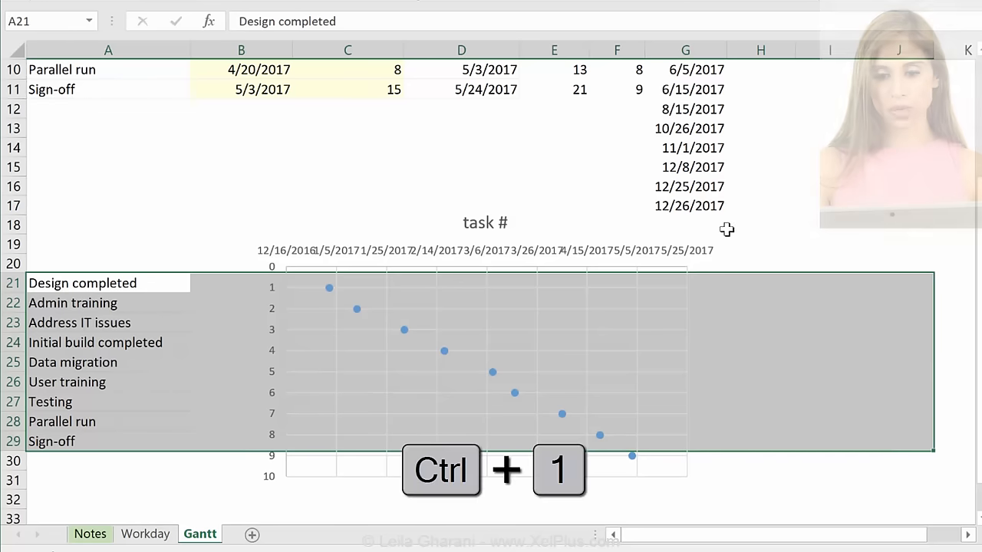
{"action": "key", "text": "ctrl+1"}
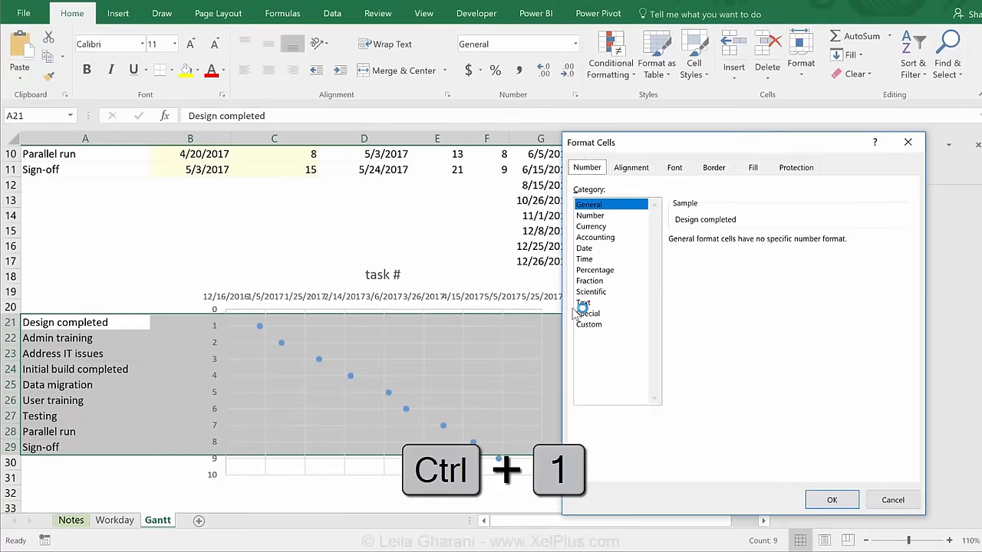
{"action": "left_click", "coordinate": [712, 166]}
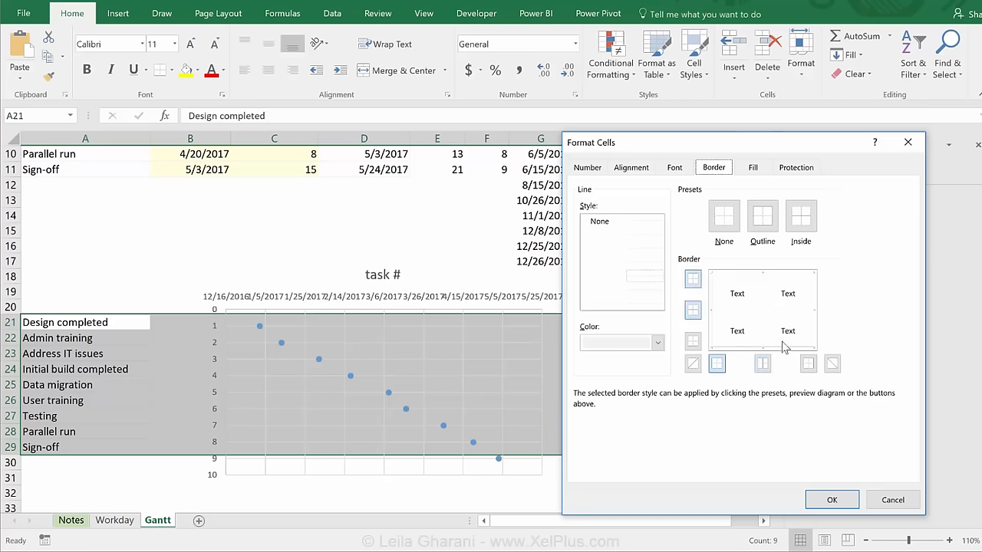
{"action": "left_click", "coordinate": [831, 499]}
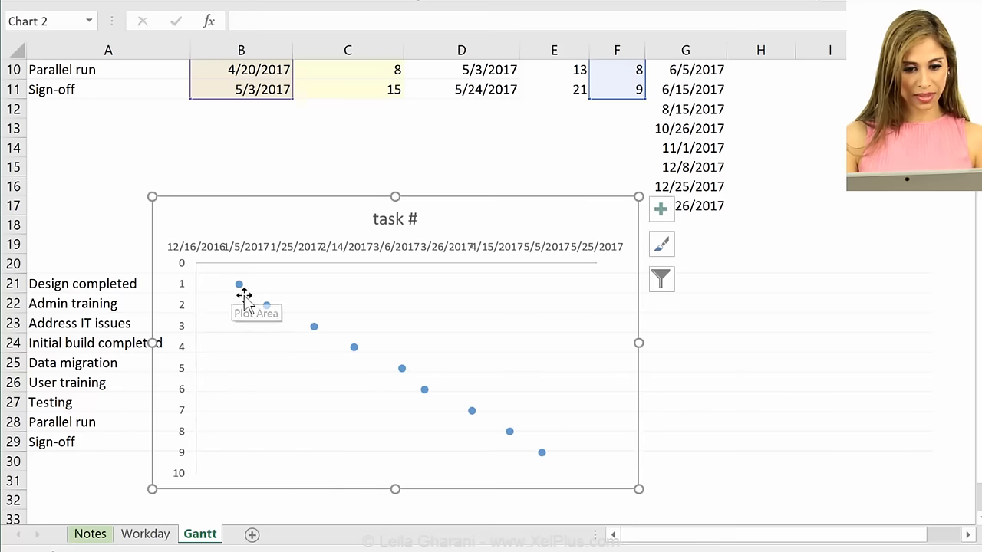
{"action": "mouse_move", "coordinate": [546, 464]}
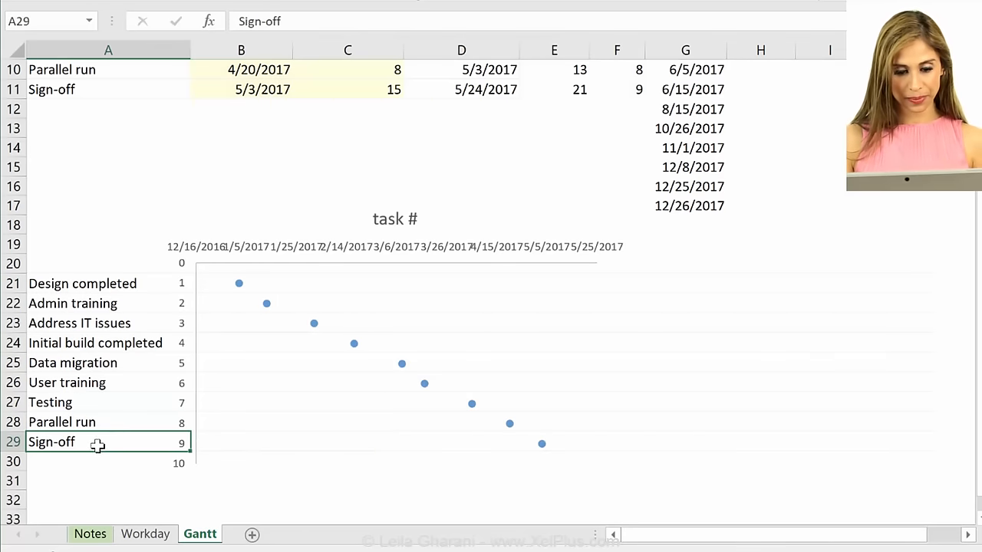
{"action": "mouse_move", "coordinate": [476, 423]}
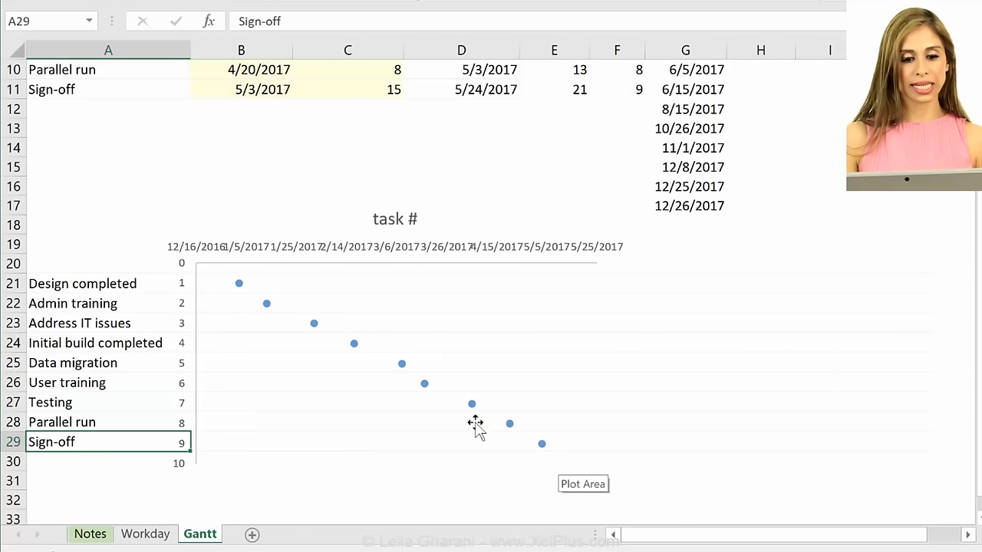
{"action": "mouse_move", "coordinate": [173, 299]}
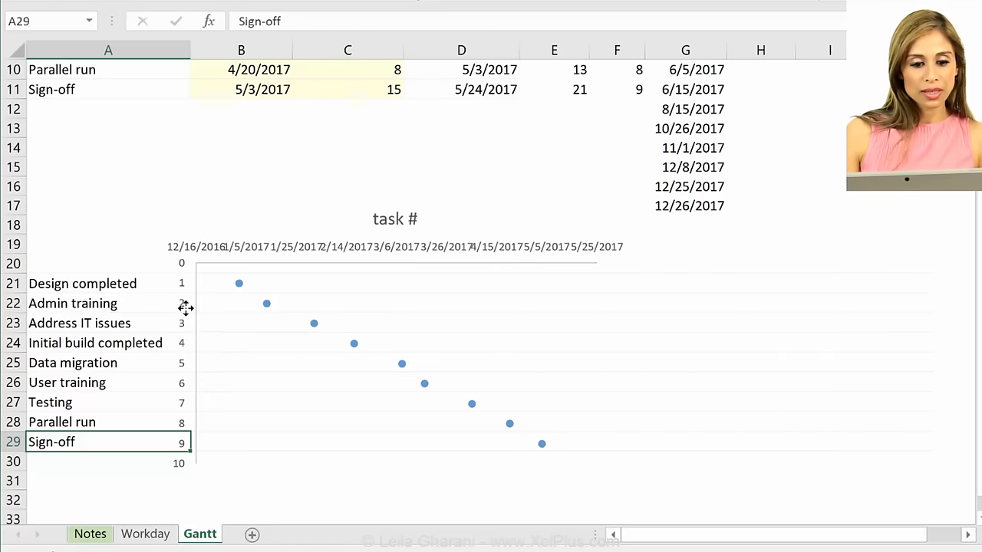
Select the chart to resize it over the task label rows
{"action": "left_click", "coordinate": [383, 223]}
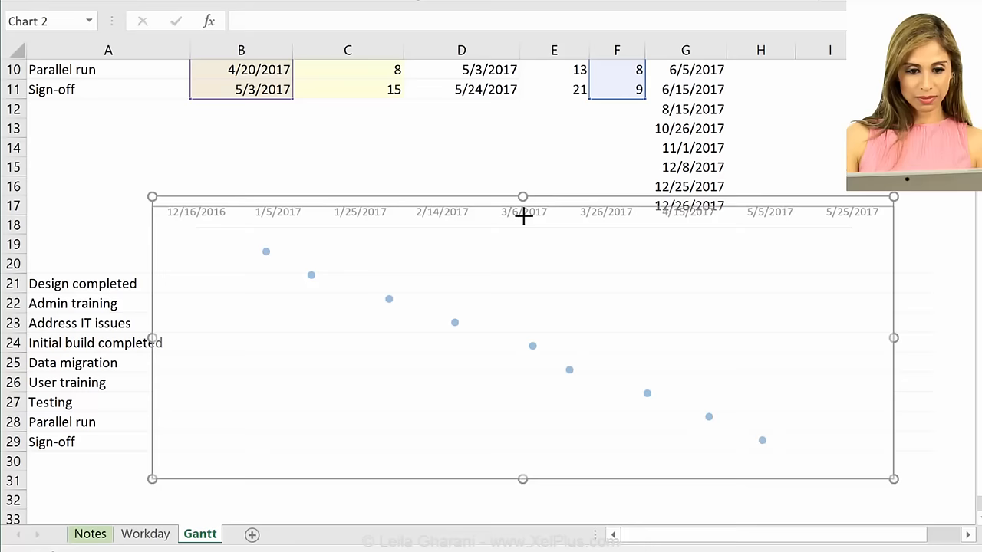
Set the date axis line to No line and its number format code to m/d
{"action": "left_click_drag", "start_coordinate": [522, 196], "coordinate": [523, 235]}
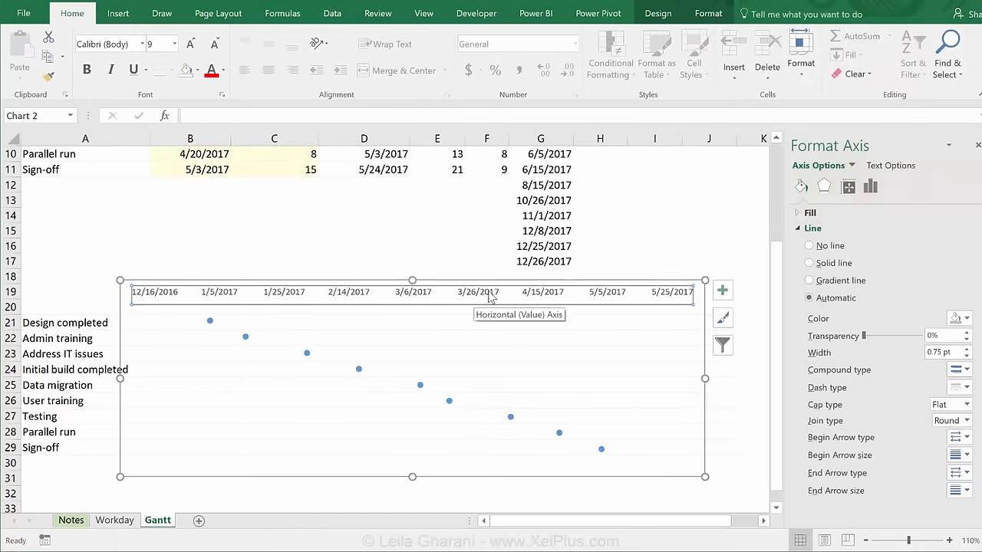
{"action": "left_click", "coordinate": [809, 245]}
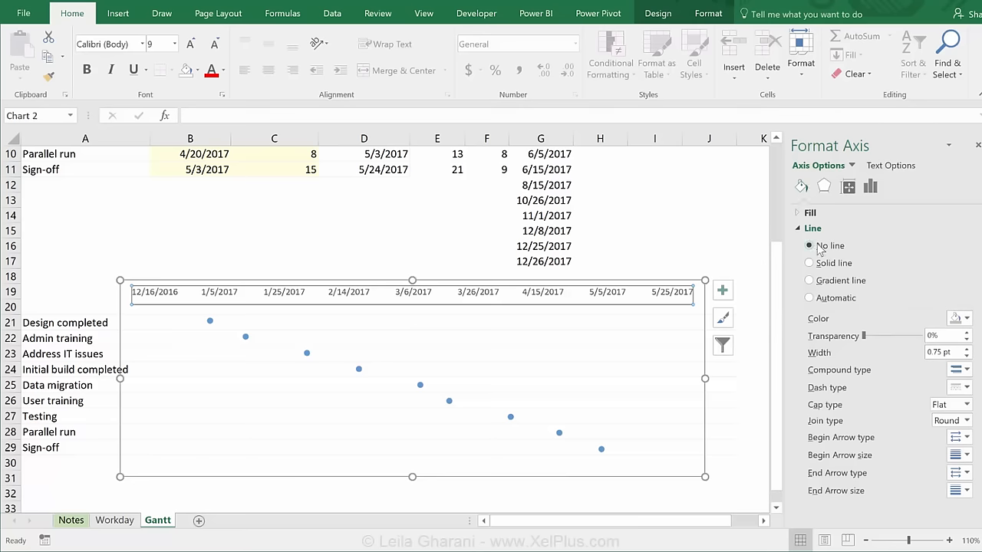
{"action": "left_click", "coordinate": [870, 186]}
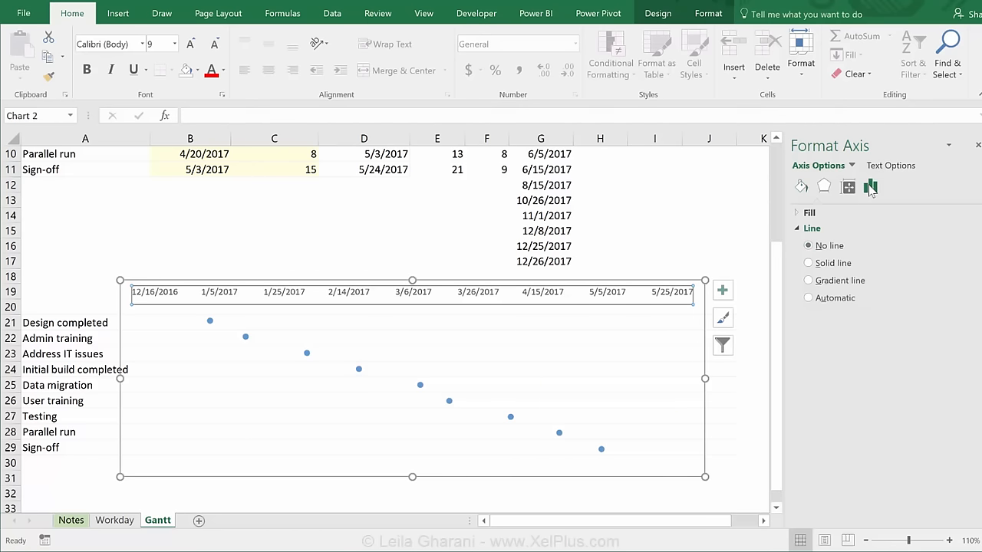
{"action": "left_click", "coordinate": [870, 187]}
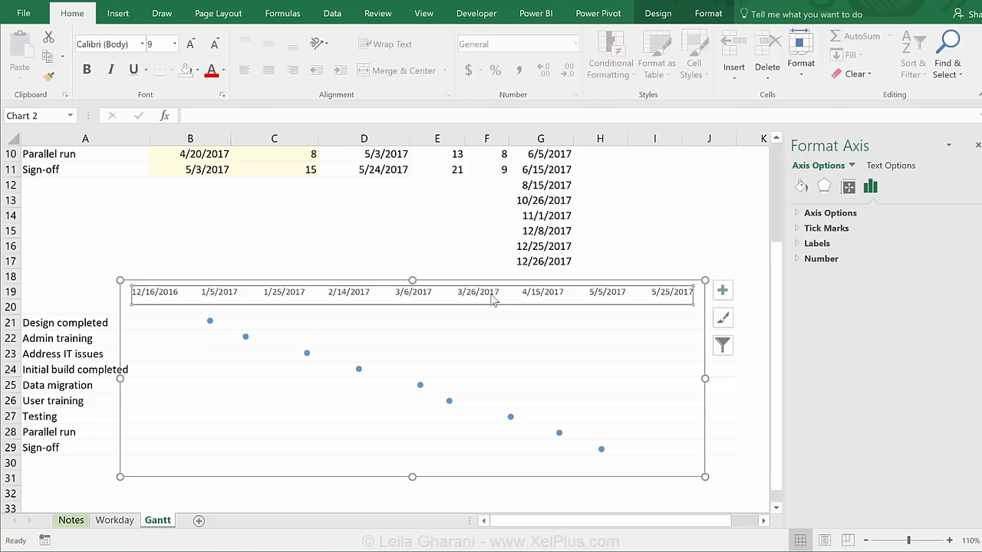
{"action": "mouse_move", "coordinate": [493, 298]}
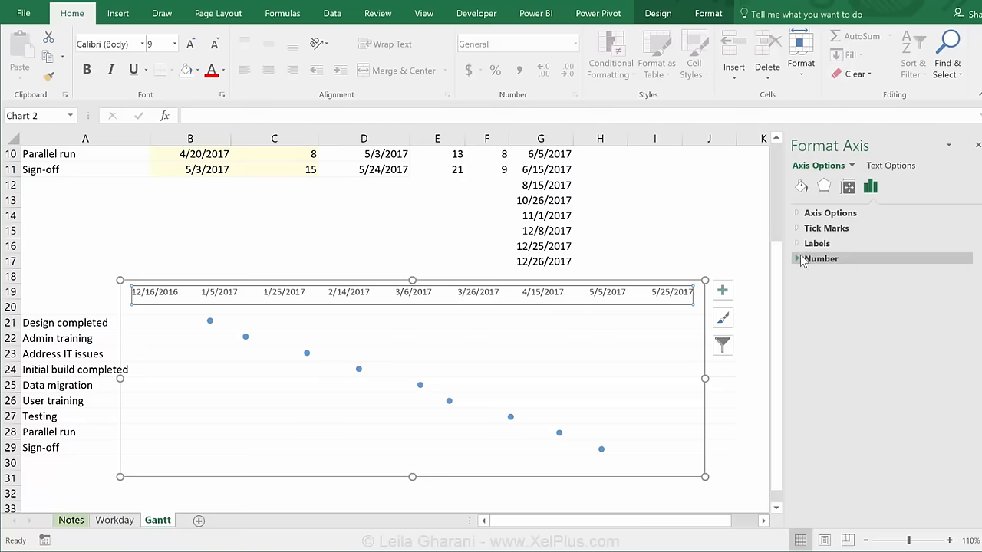
{"action": "left_click", "coordinate": [820, 258]}
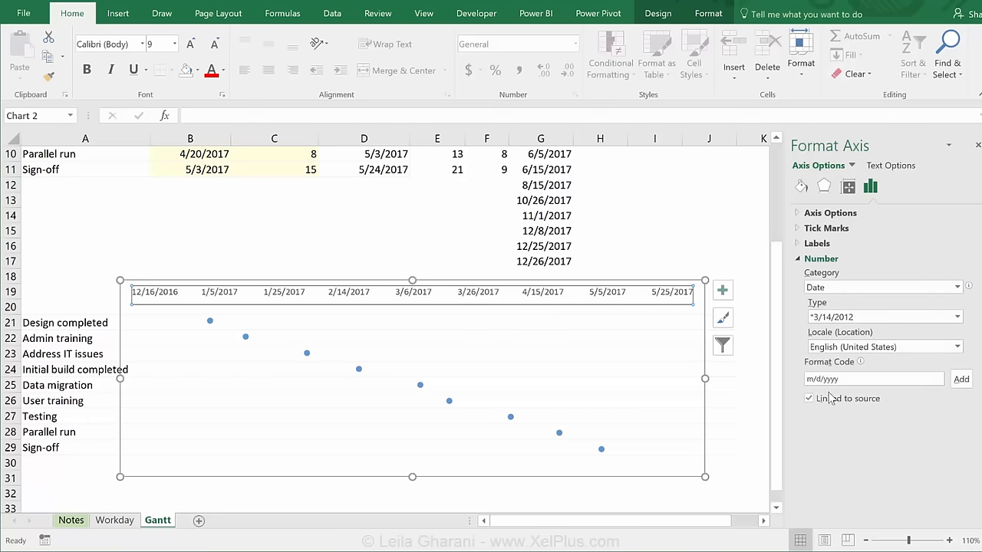
{"action": "left_click", "coordinate": [809, 398]}
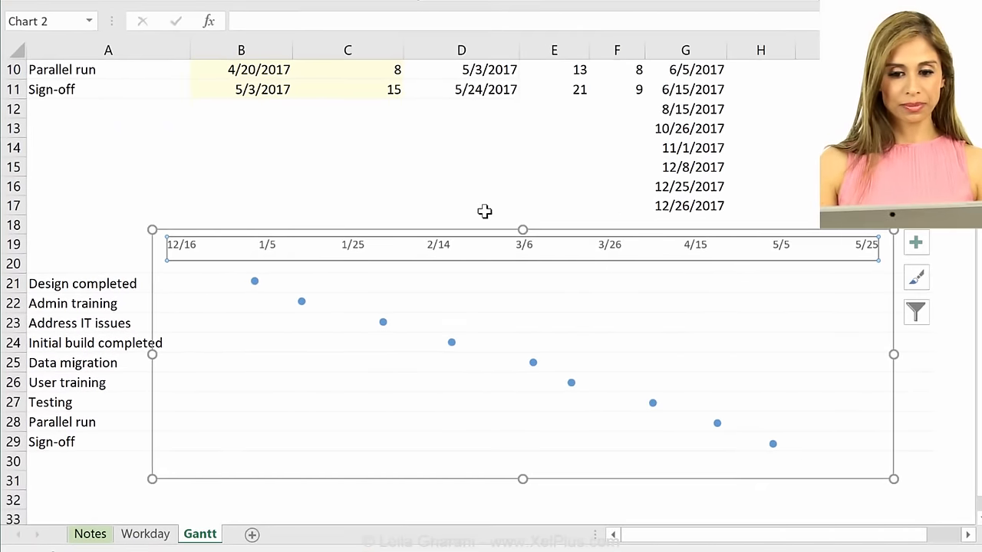
{"action": "mouse_move", "coordinate": [255, 294]}
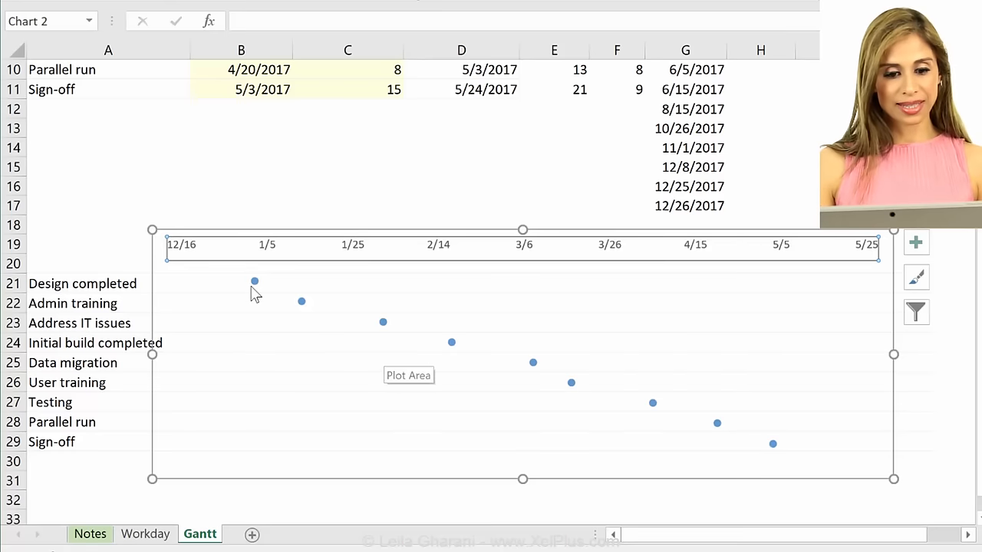
{"action": "mouse_move", "coordinate": [255, 281]}
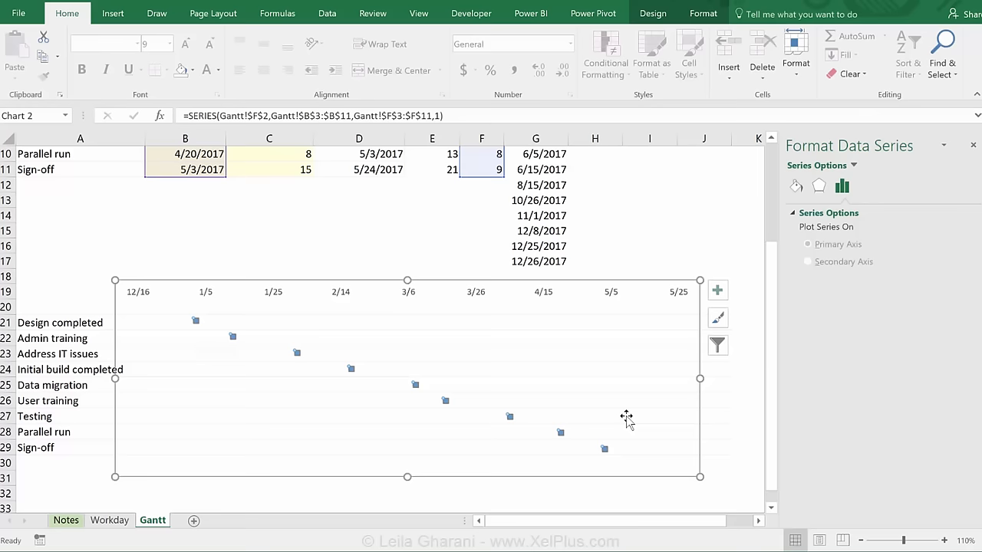
Add error bars, set the horizontal direction to Plus, and remove the end caps
{"action": "left_click", "coordinate": [717, 290]}
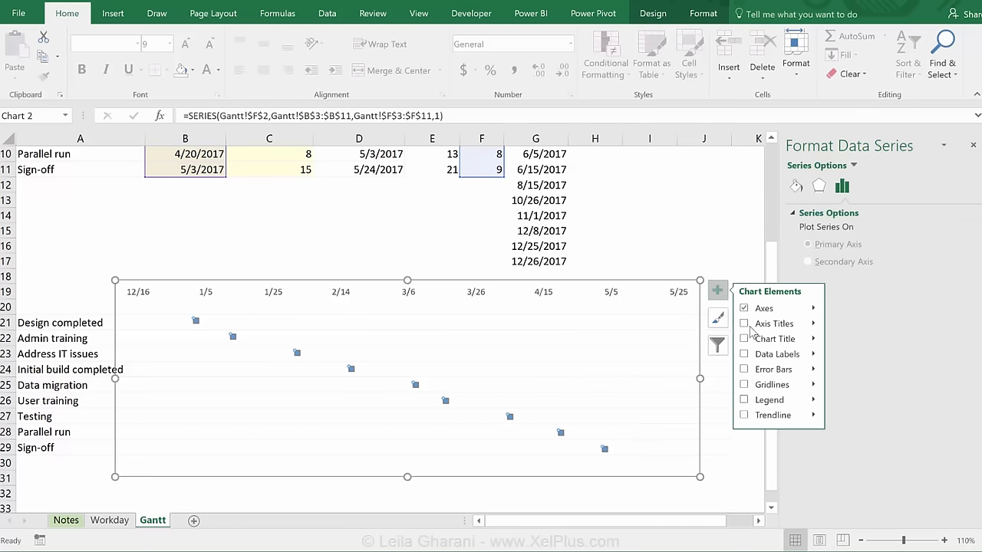
{"action": "left_click", "coordinate": [743, 369]}
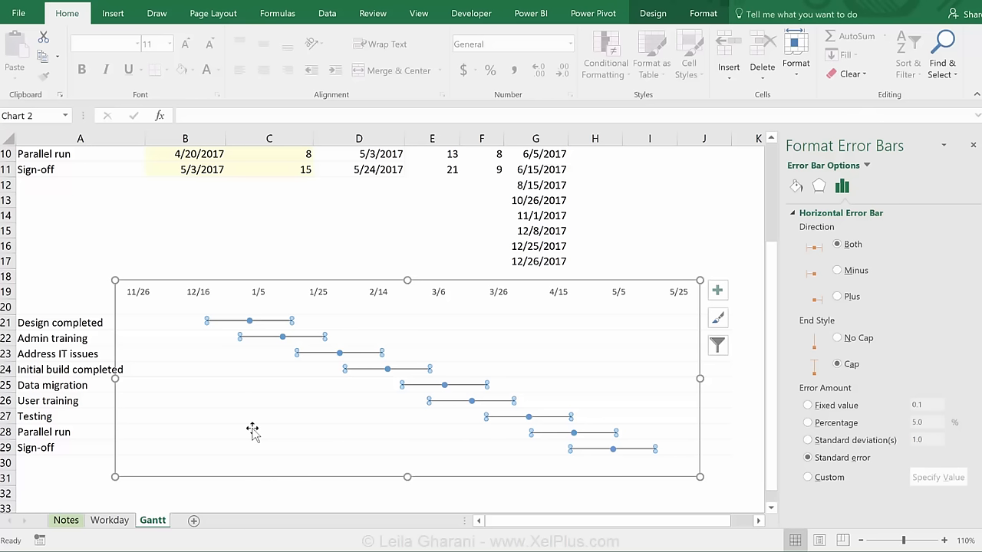
{"action": "mouse_move", "coordinate": [495, 407]}
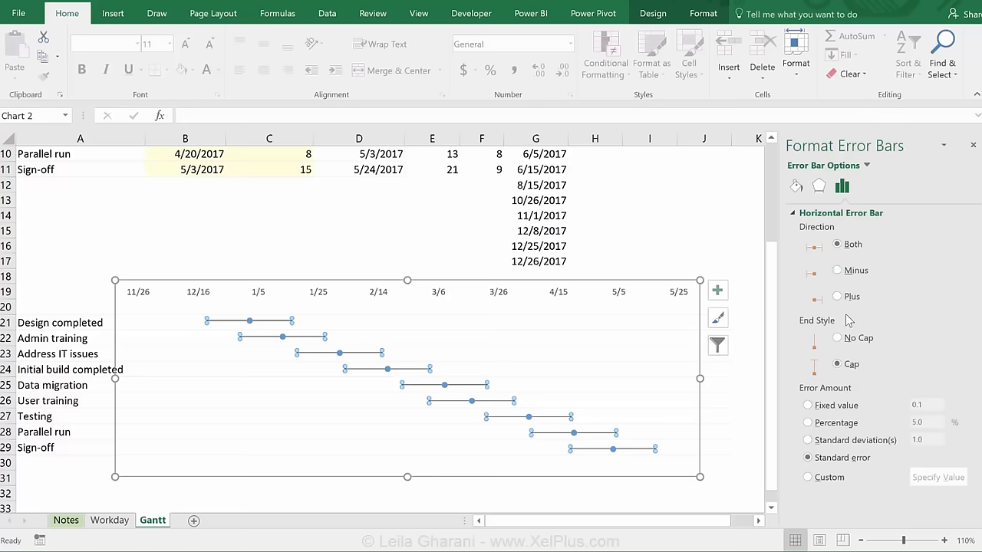
{"action": "left_click", "coordinate": [836, 296]}
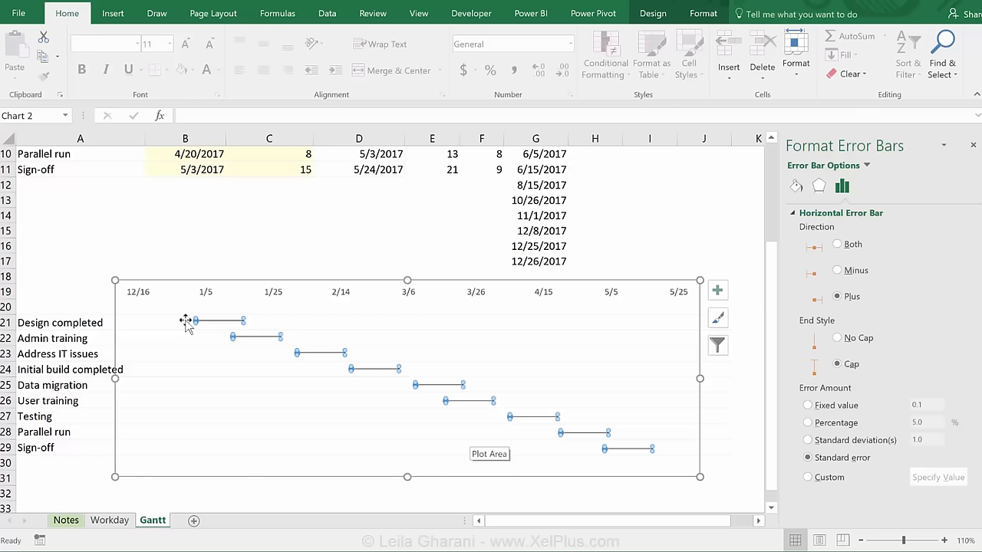
{"action": "mouse_move", "coordinate": [191, 321]}
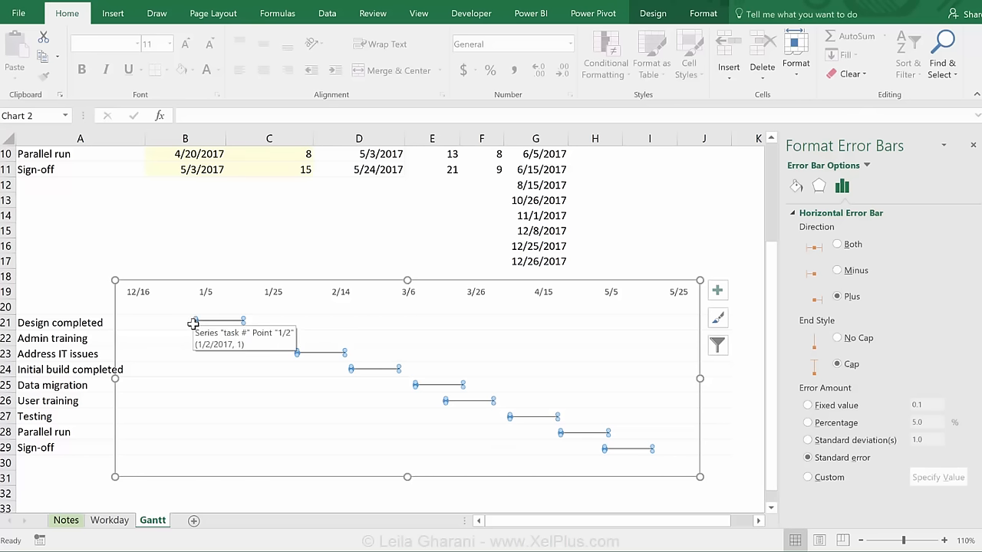
{"action": "mouse_move", "coordinate": [848, 365]}
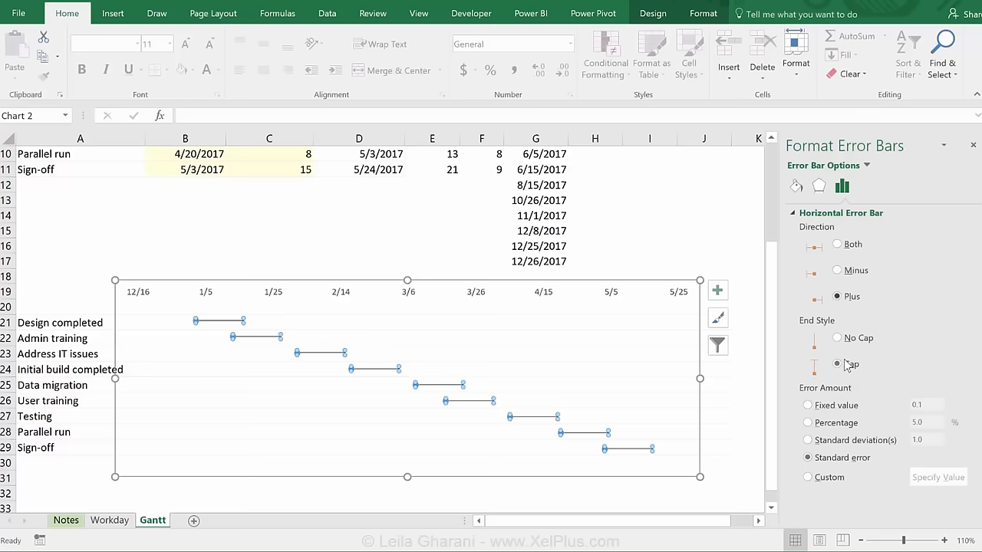
{"action": "left_click", "coordinate": [837, 337]}
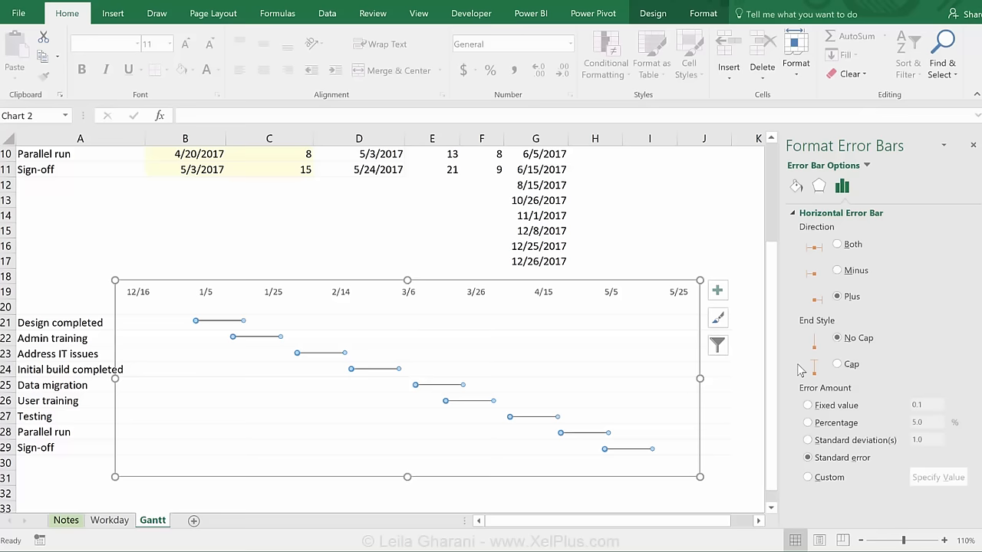
{"action": "mouse_move", "coordinate": [882, 332]}
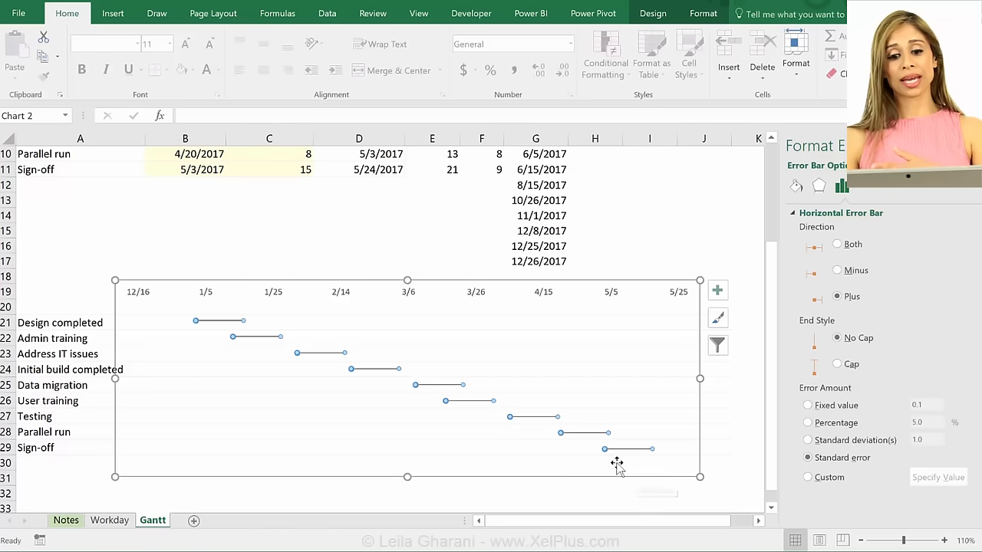
{"action": "mouse_move", "coordinate": [618, 461]}
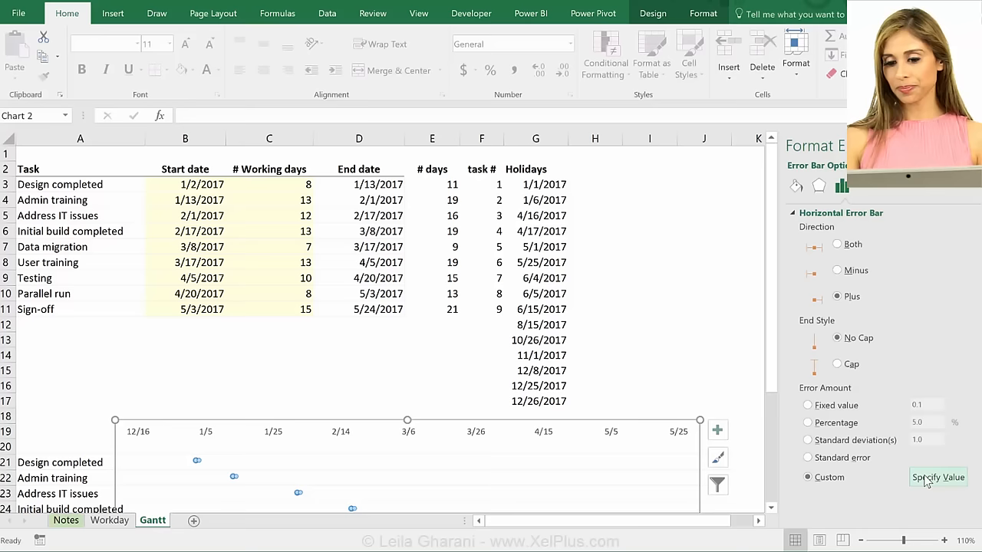
Set the custom positive error value to the # days range E3:E11
{"action": "left_click", "coordinate": [937, 477]}
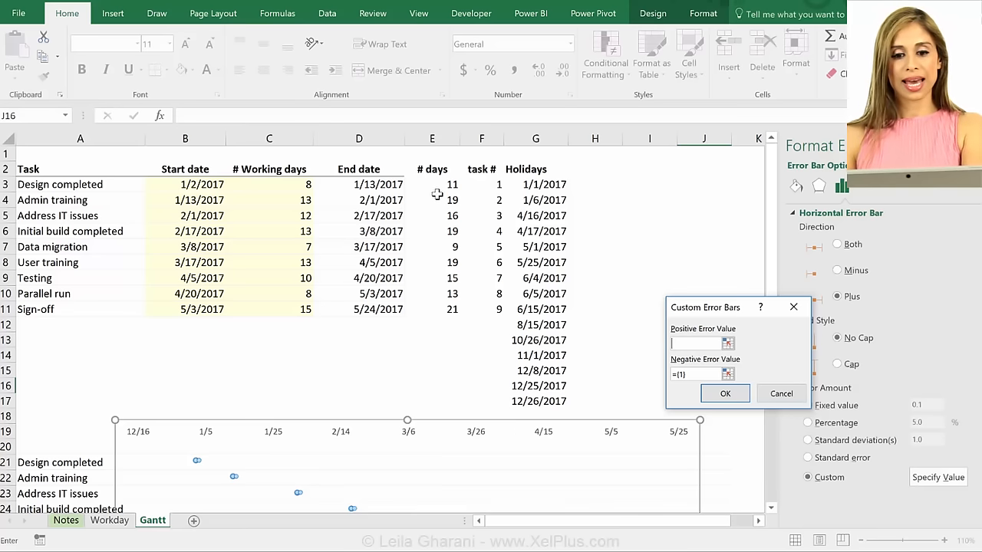
{"action": "left_click_drag", "start_coordinate": [432, 184], "coordinate": [432, 309]}
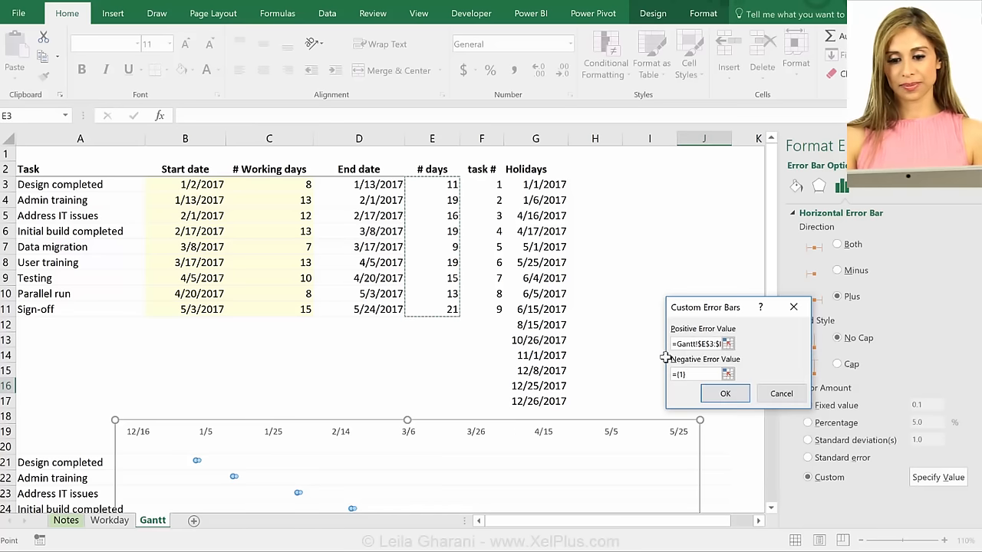
{"action": "left_click", "coordinate": [724, 393]}
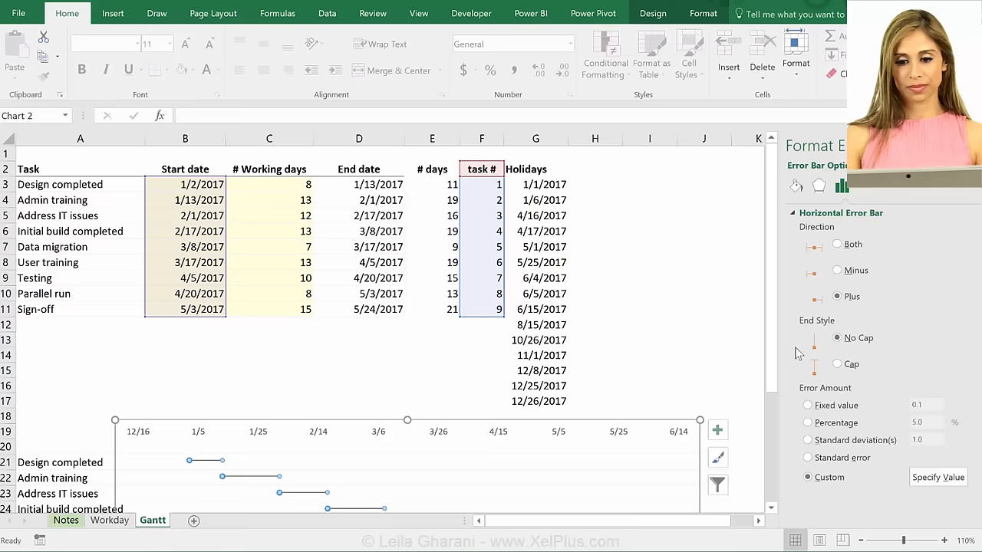
{"action": "scroll", "scroll_direction": "down", "scroll_amount": 3}
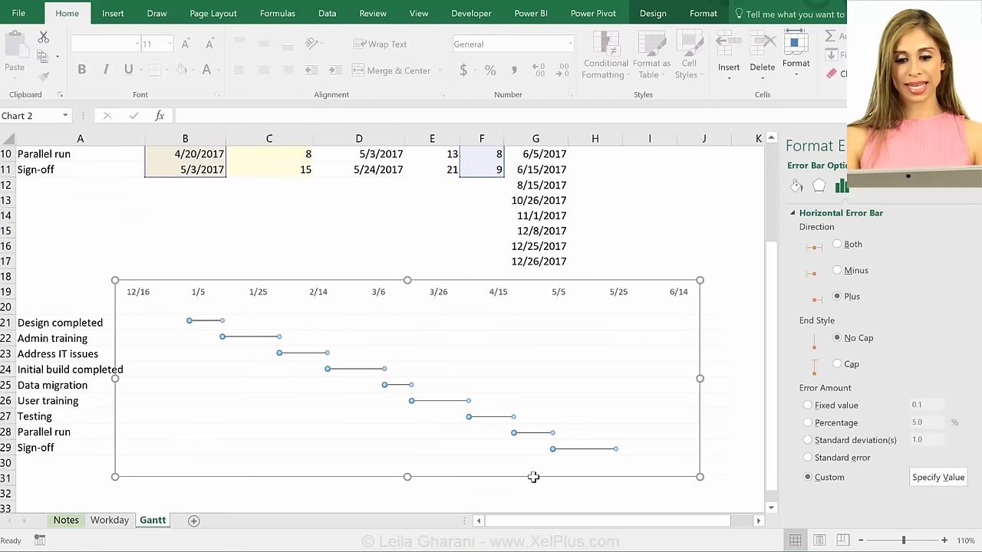
{"action": "mouse_move", "coordinate": [722, 209]}
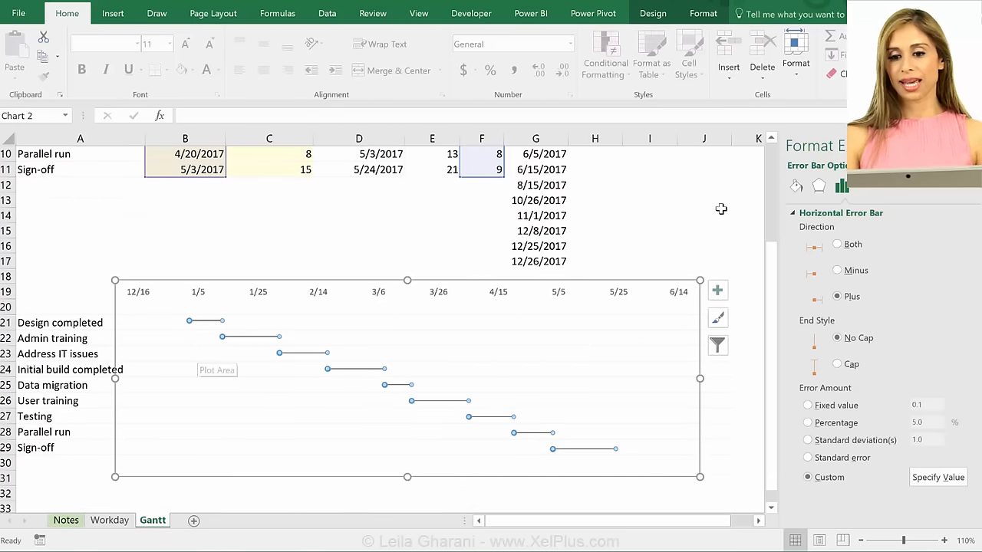
Make the error bar lines solid gray and widen them to about 7.75 pt
{"action": "left_click", "coordinate": [797, 186]}
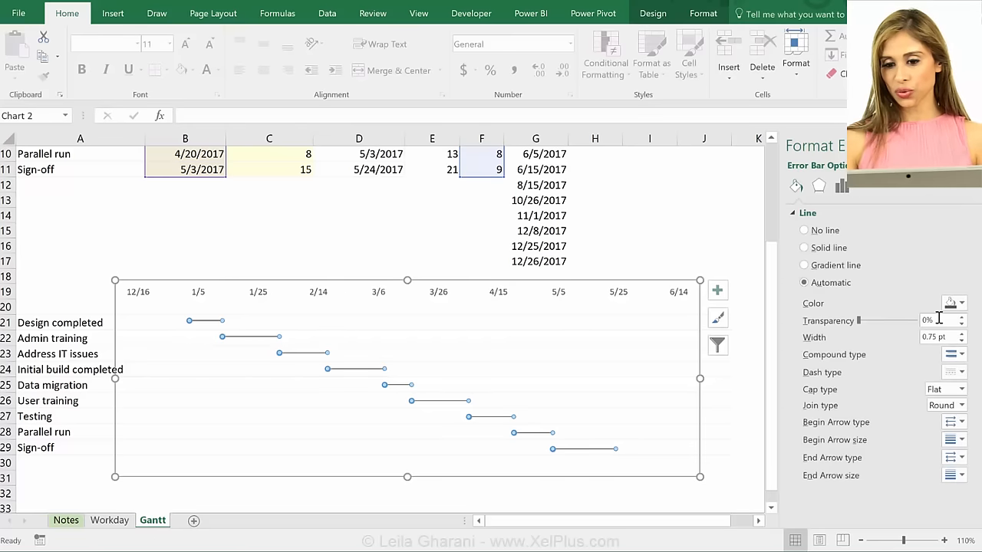
{"action": "left_click", "coordinate": [962, 303]}
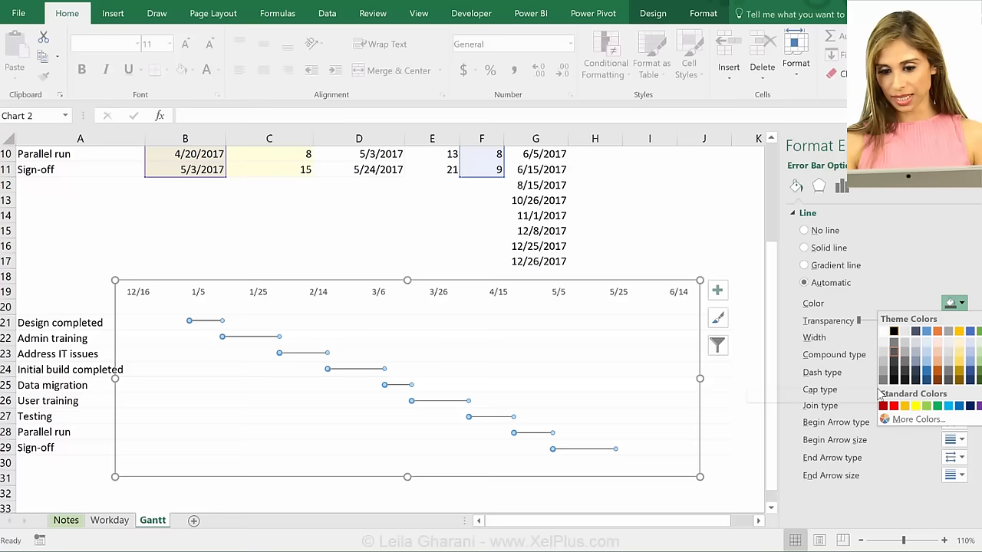
{"action": "left_click", "coordinate": [803, 247]}
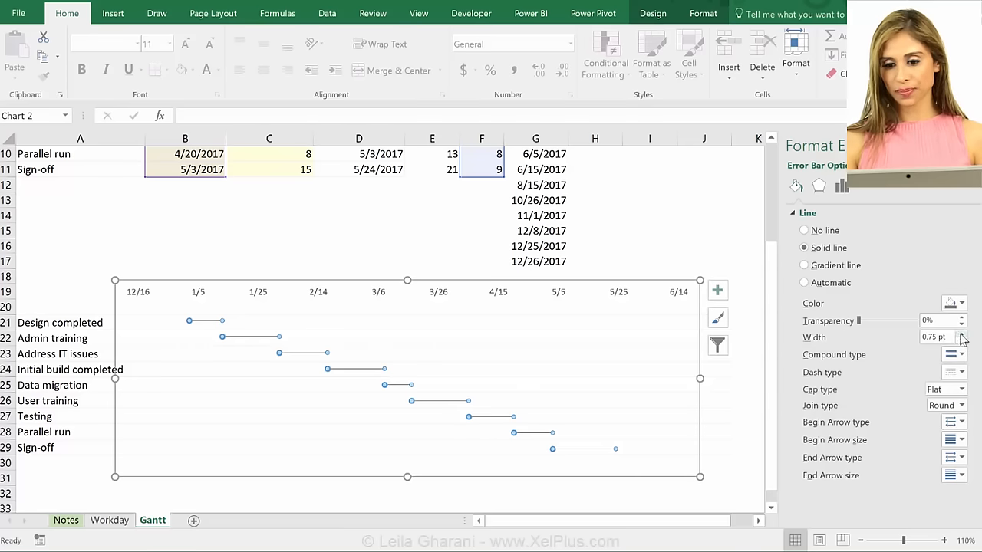
{"action": "left_click", "coordinate": [961, 334]}
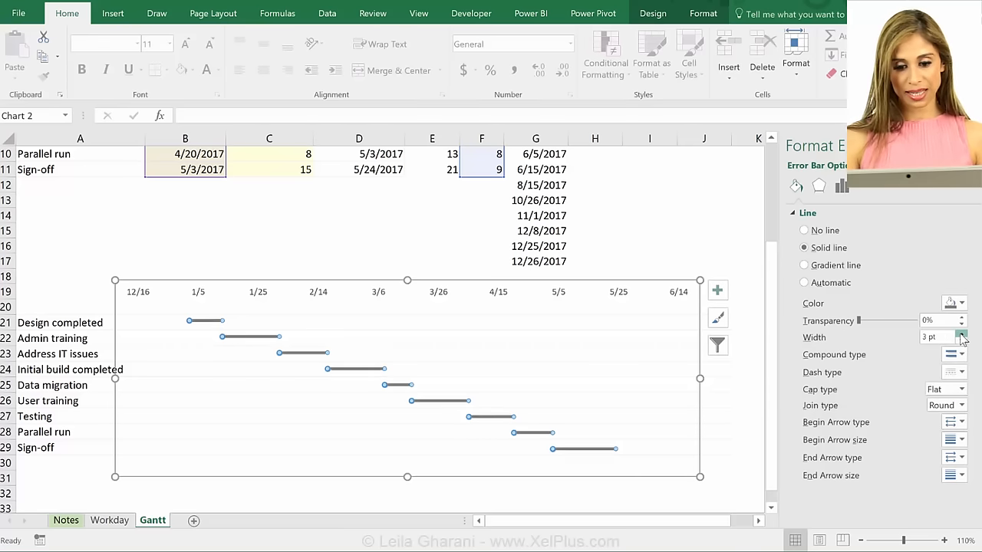
{"action": "left_click", "coordinate": [961, 334]}
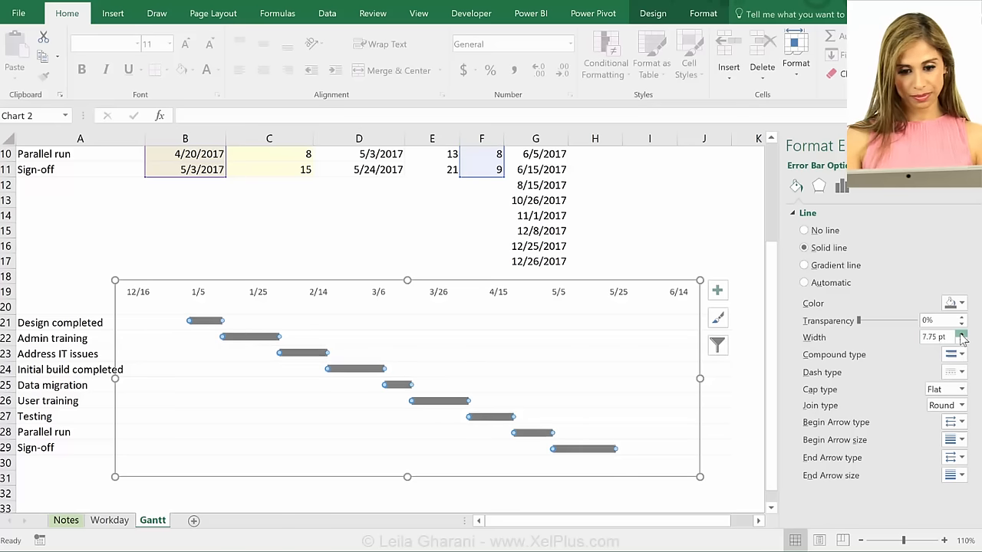
{"action": "left_click", "coordinate": [961, 334]}
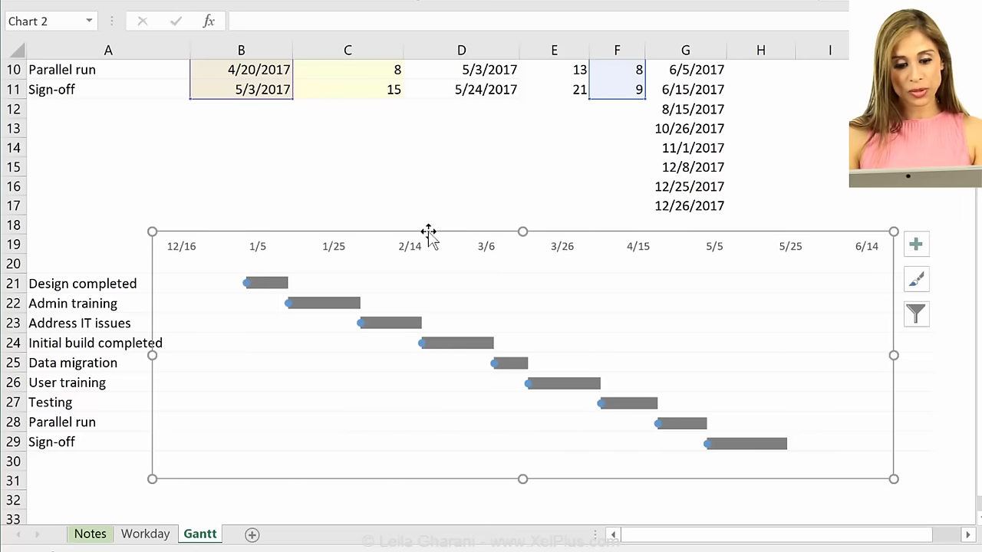
{"action": "mouse_move", "coordinate": [434, 244]}
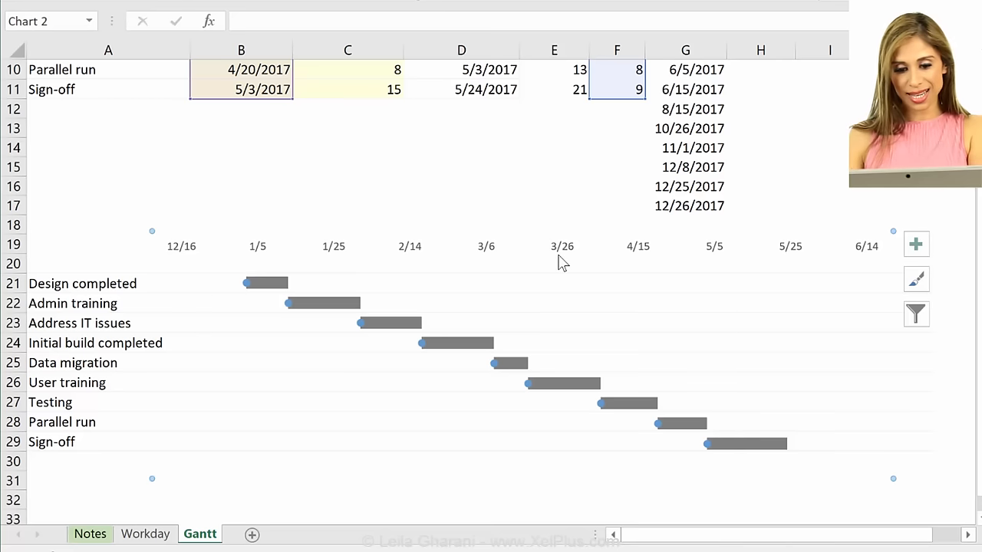
{"action": "mouse_move", "coordinate": [518, 273]}
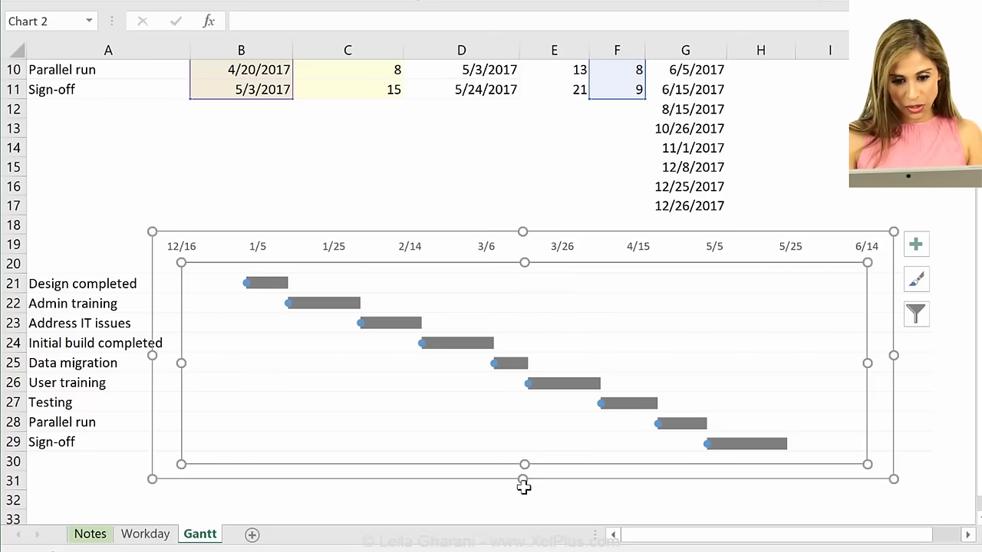
{"action": "mouse_move", "coordinate": [525, 464]}
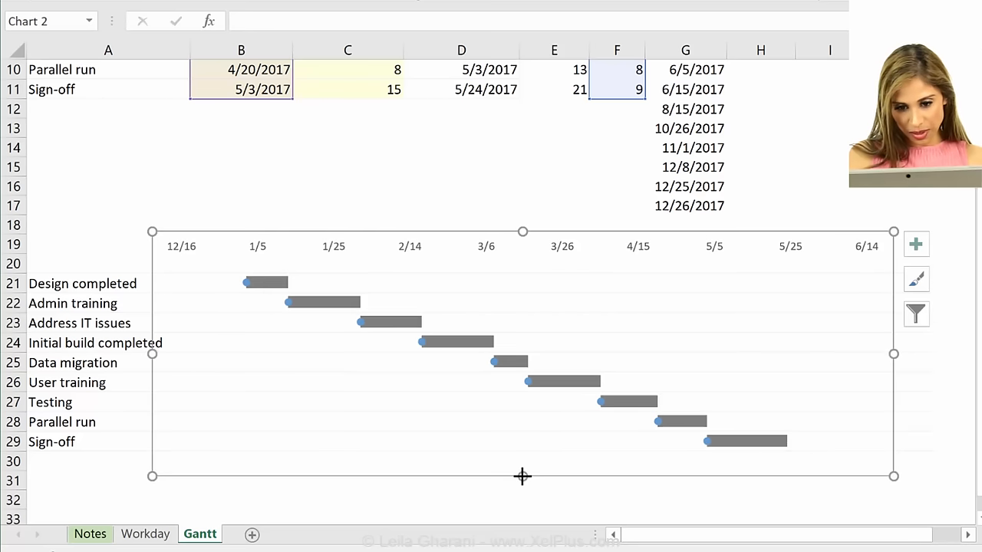
{"action": "mouse_move", "coordinate": [518, 391]}
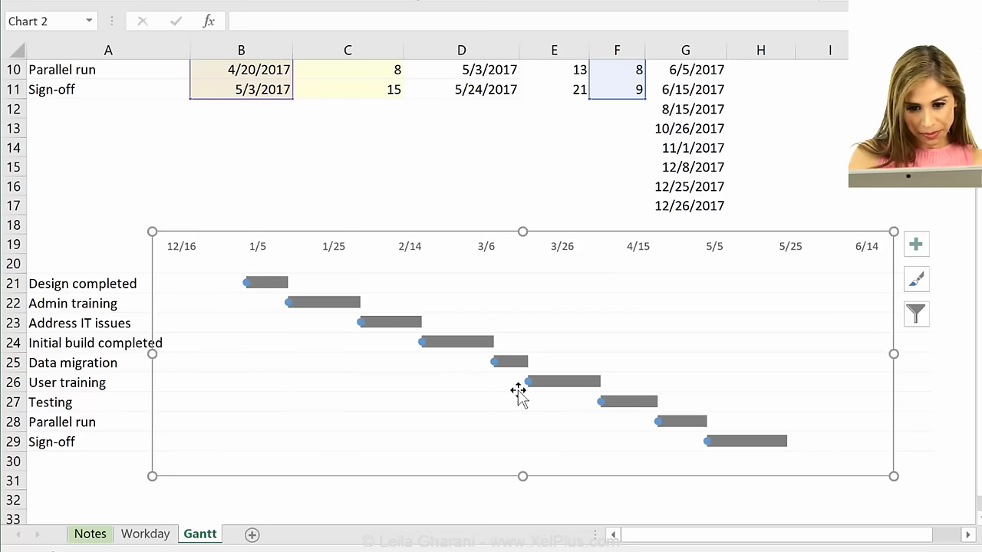
{"action": "mouse_move", "coordinate": [263, 307]}
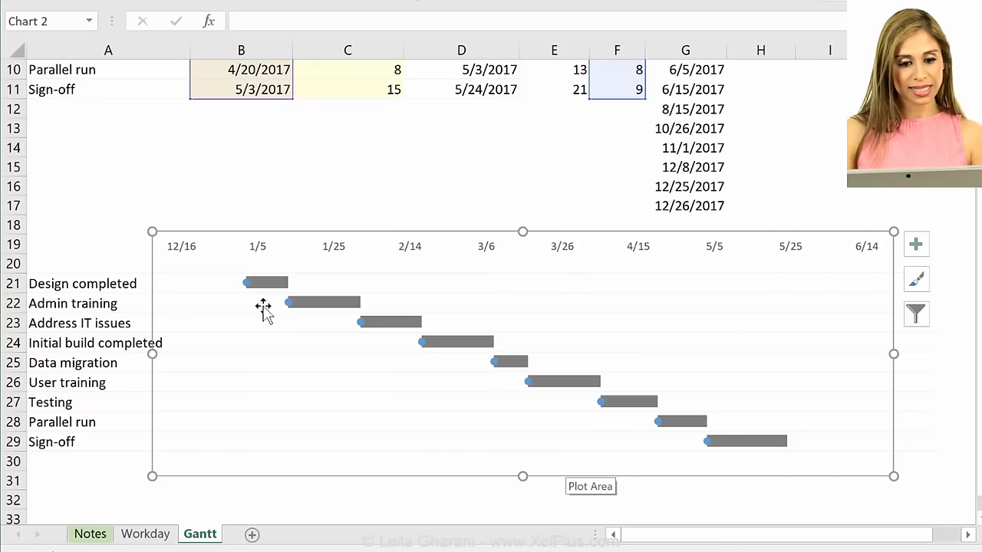
{"action": "mouse_move", "coordinate": [264, 282]}
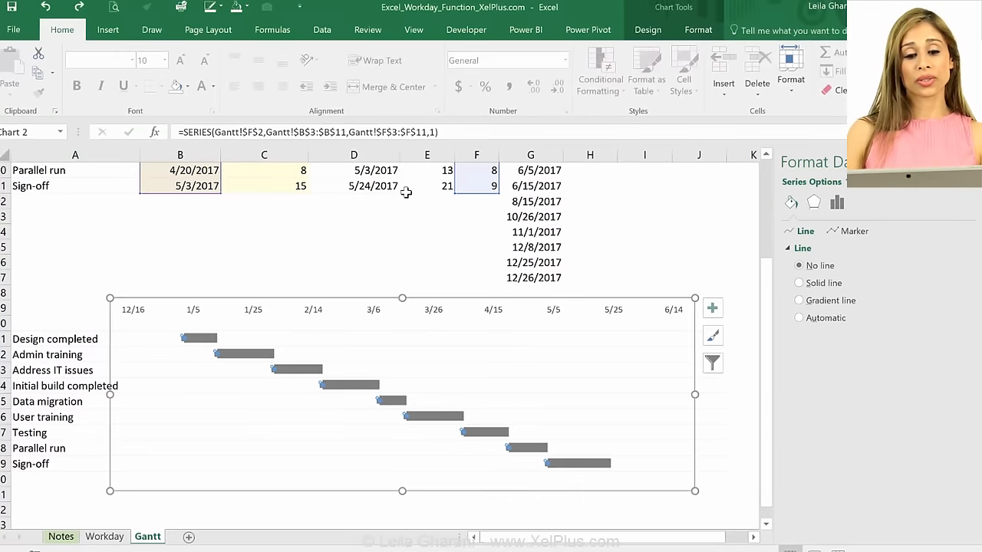
{"action": "mouse_move", "coordinate": [255, 19]}
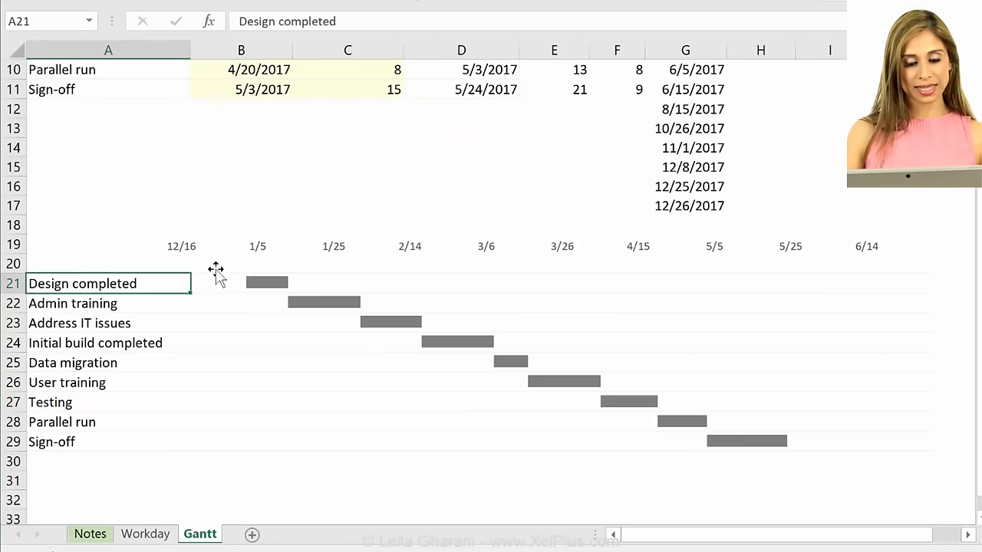
{"action": "mouse_move", "coordinate": [803, 433]}
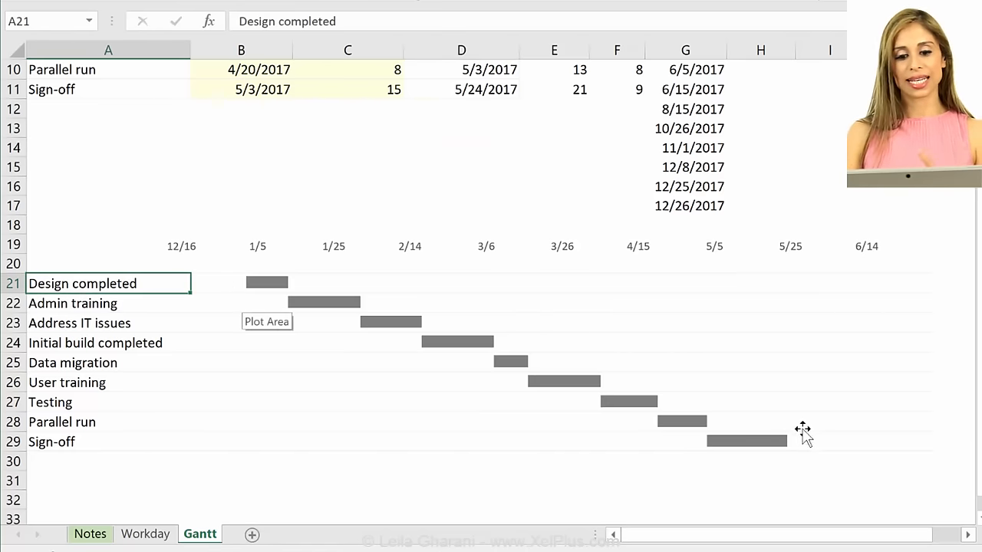
{"action": "mouse_move", "coordinate": [272, 289]}
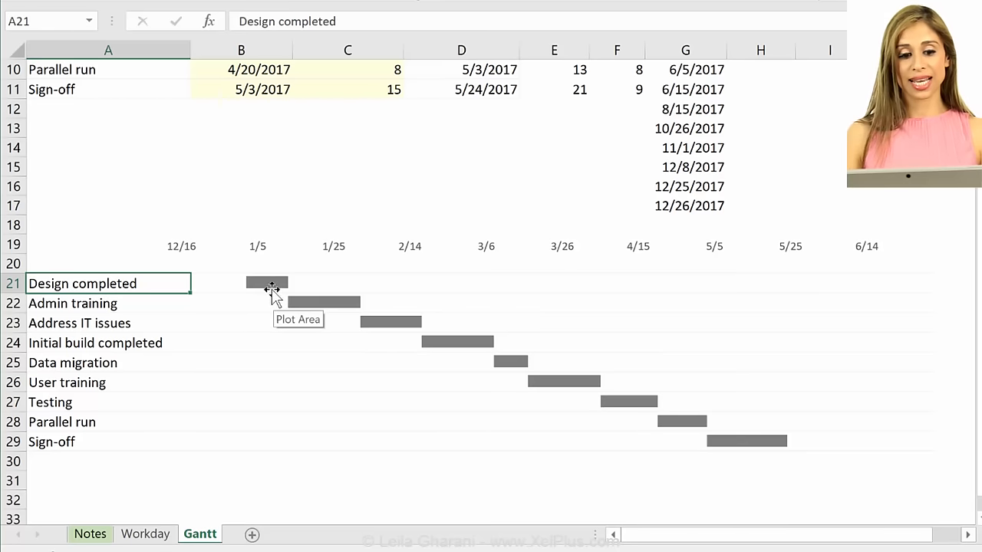
{"action": "mouse_move", "coordinate": [290, 270]}
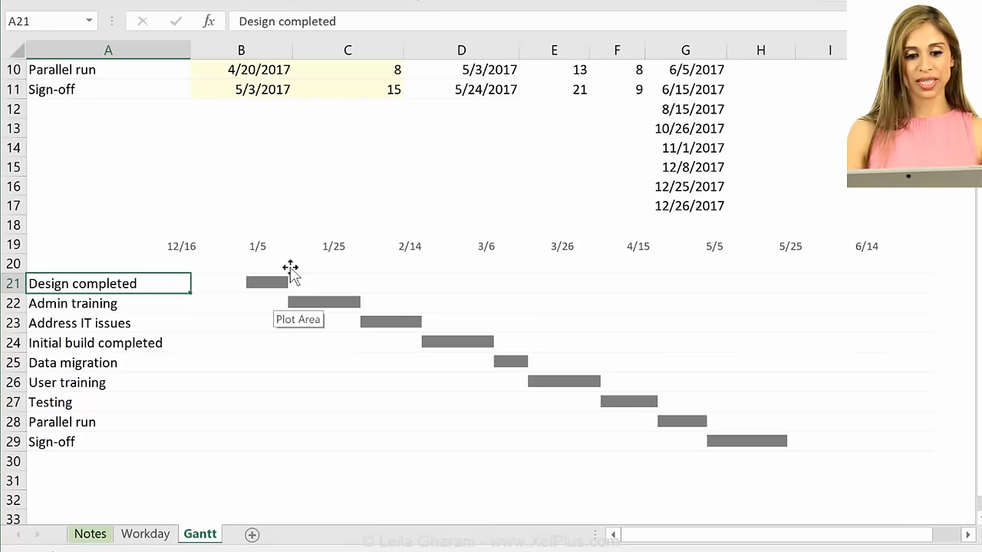
Click a worksheet cell to deselect the chart
{"action": "left_click", "coordinate": [108, 186]}
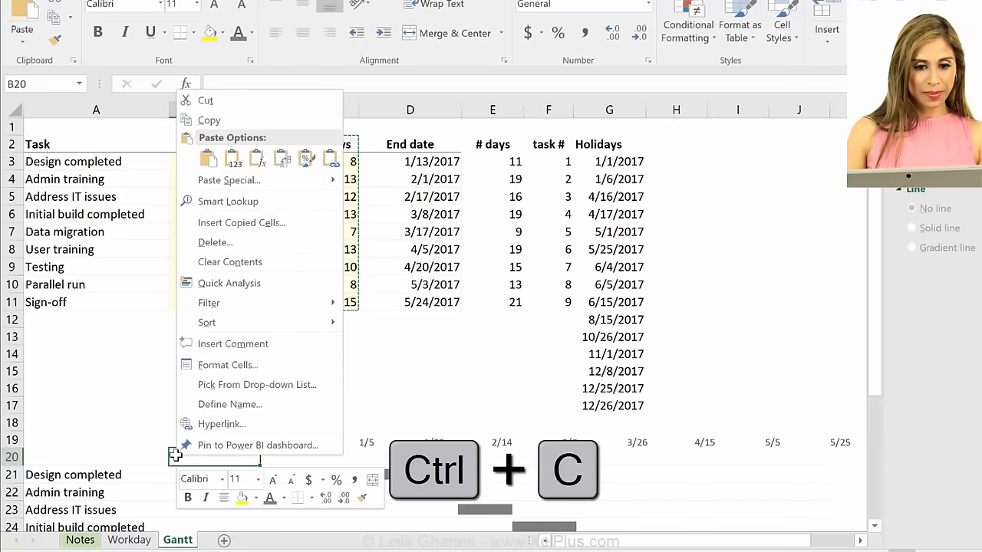
Paste-link the working-day values at B20 and color the '# Working days' heading gray
{"action": "left_click", "coordinate": [229, 180]}
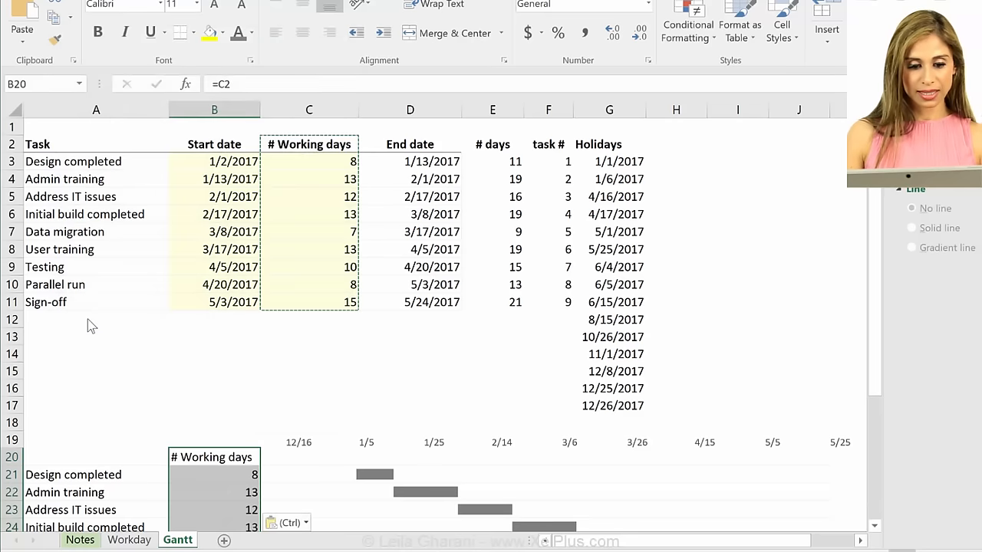
{"action": "scroll", "scroll_direction": "down", "scroll_amount": 3}
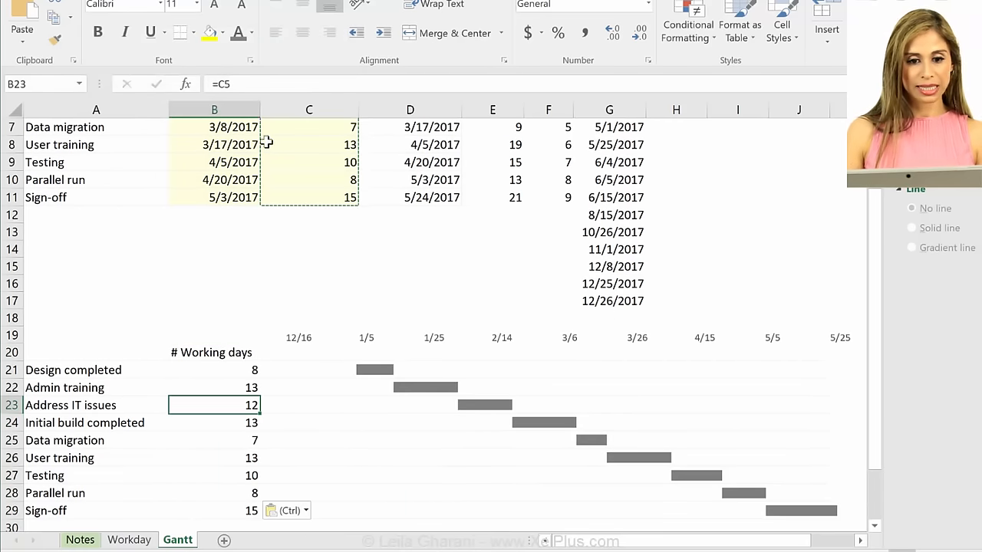
{"action": "left_click", "coordinate": [214, 352]}
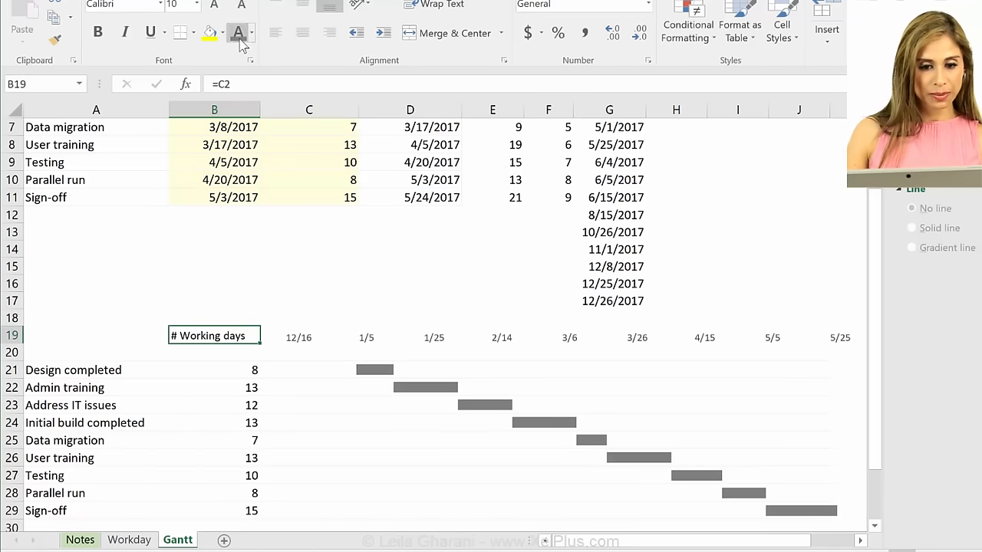
{"action": "left_click", "coordinate": [96, 266]}
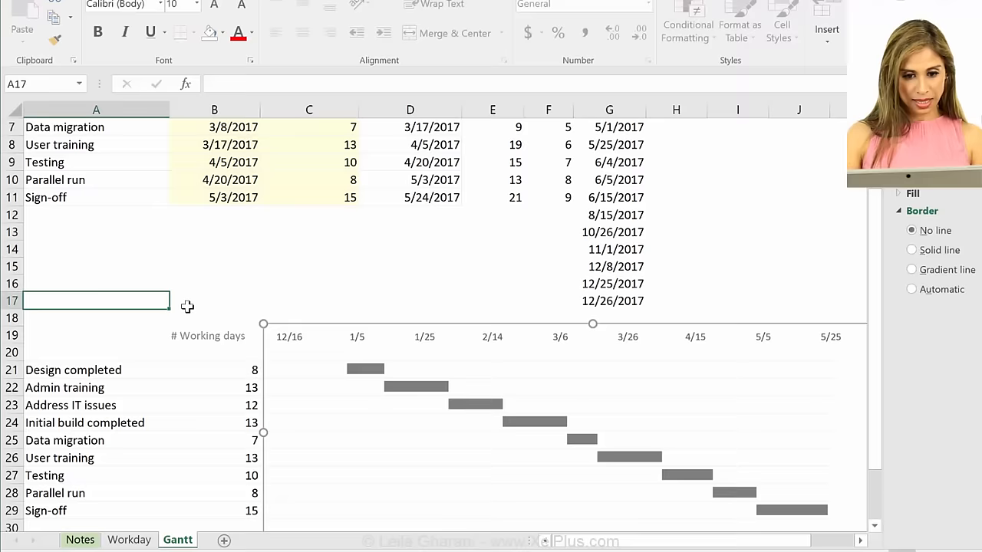
{"action": "scroll", "scroll_direction": "down", "scroll_amount": 3}
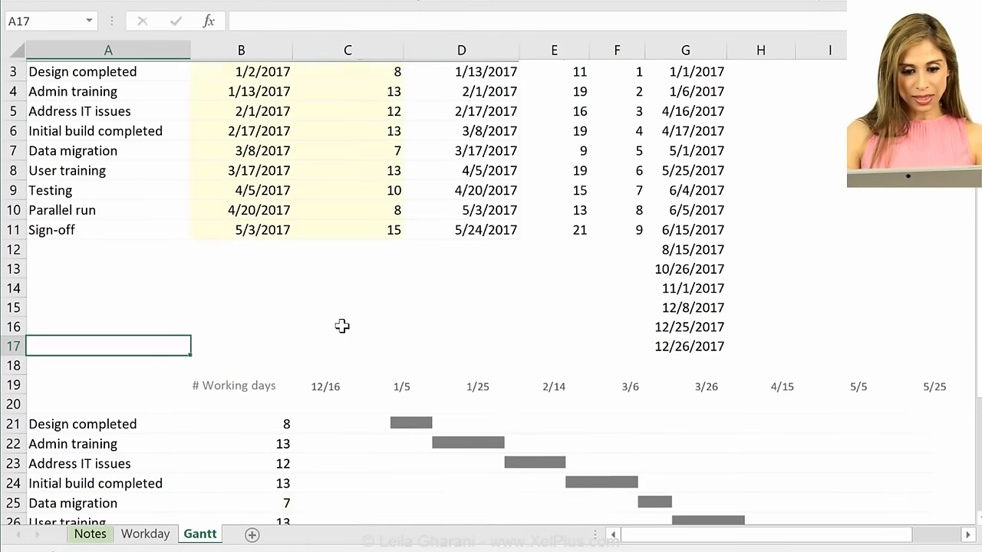
Change Design completed's working days in C3 to 15
{"action": "scroll", "scroll_direction": "down", "scroll_amount": 3}
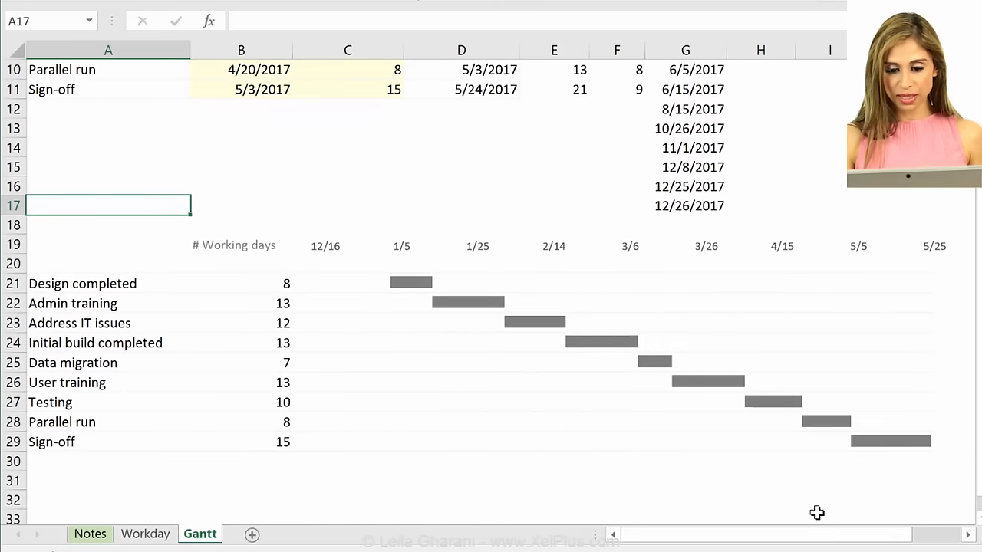
{"action": "mouse_move", "coordinate": [489, 330]}
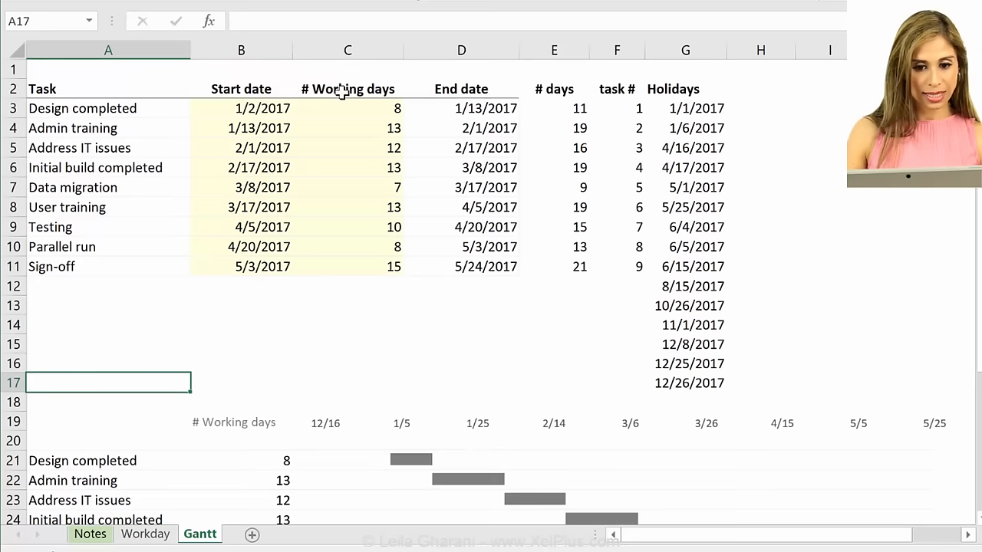
{"action": "left_click", "coordinate": [348, 108]}
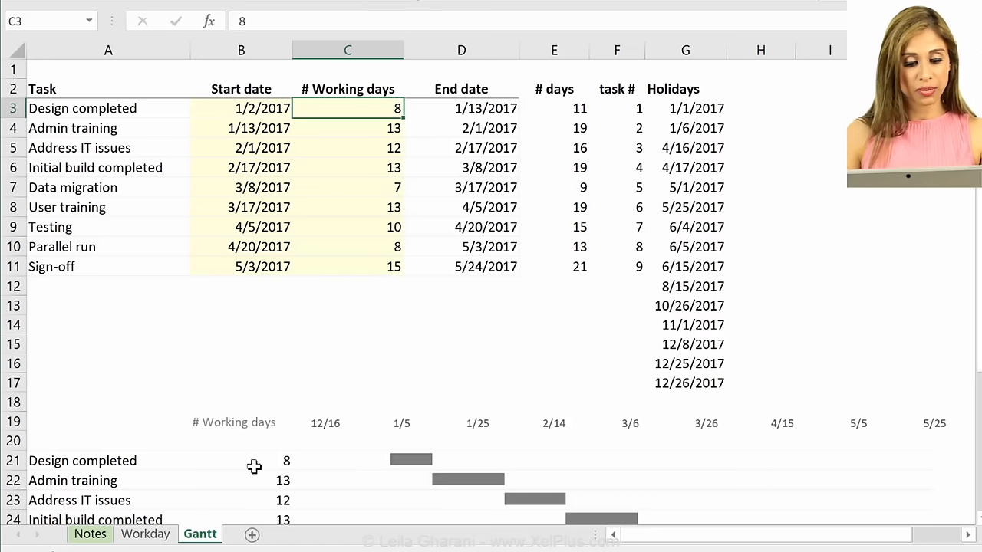
{"action": "type", "text": "15"}
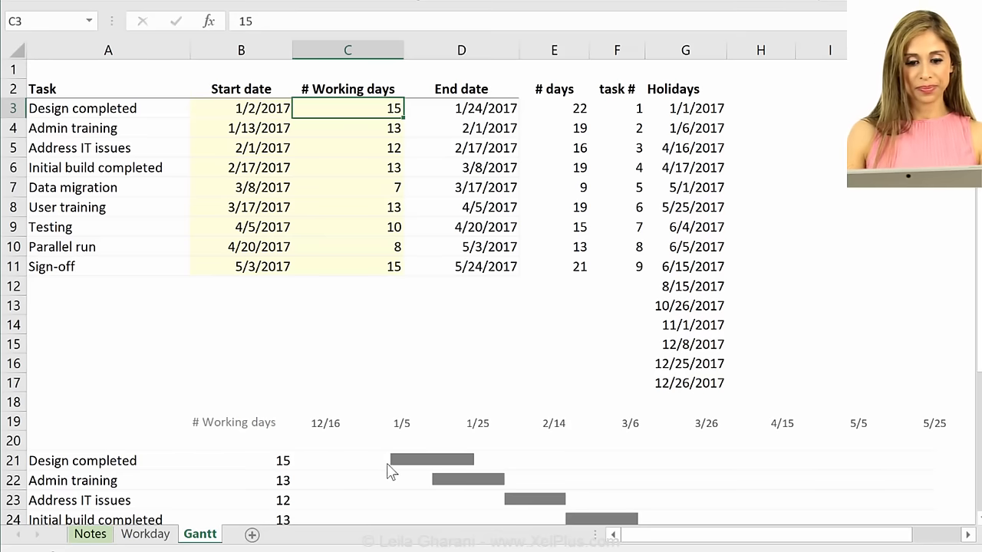
{"action": "mouse_move", "coordinate": [286, 461]}
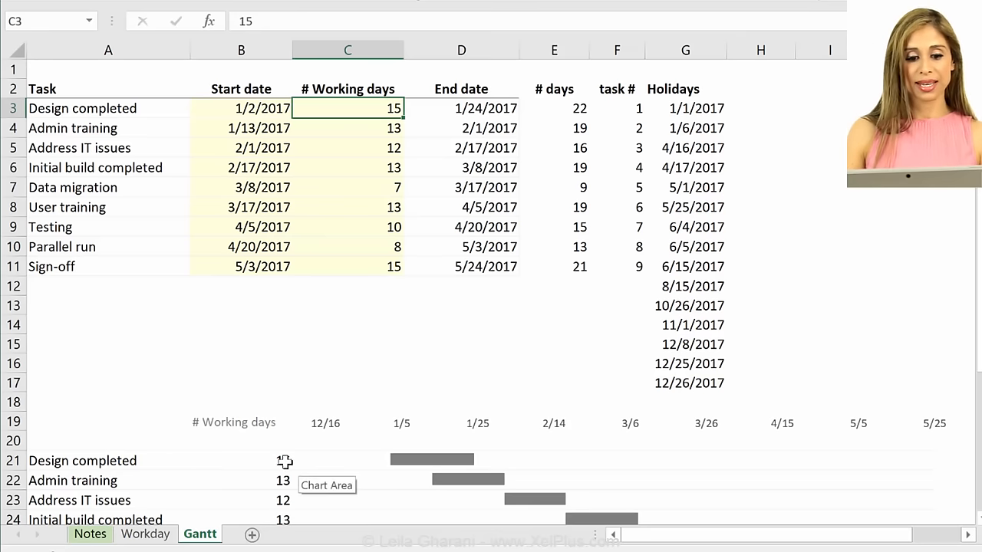
{"action": "mouse_move", "coordinate": [566, 113]}
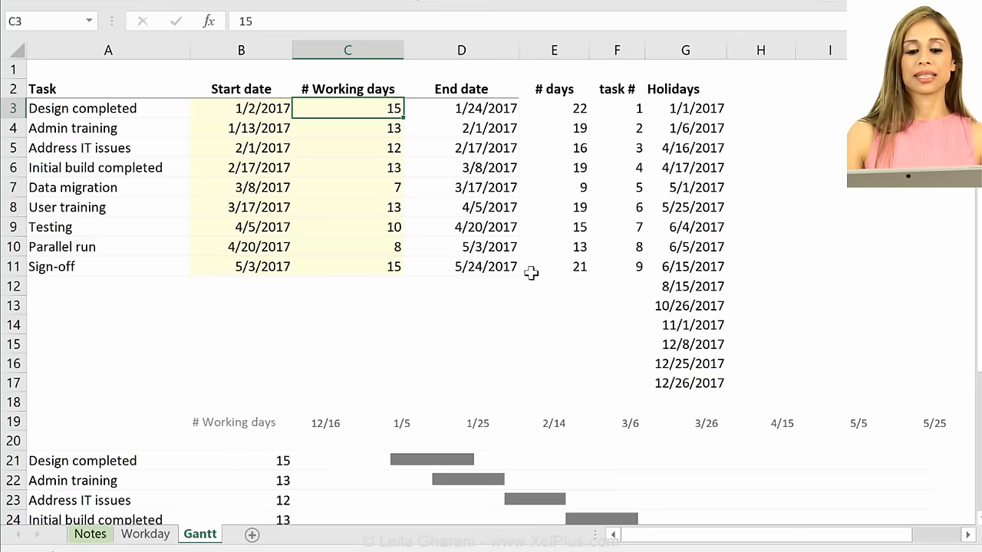
{"action": "mouse_move", "coordinate": [441, 467]}
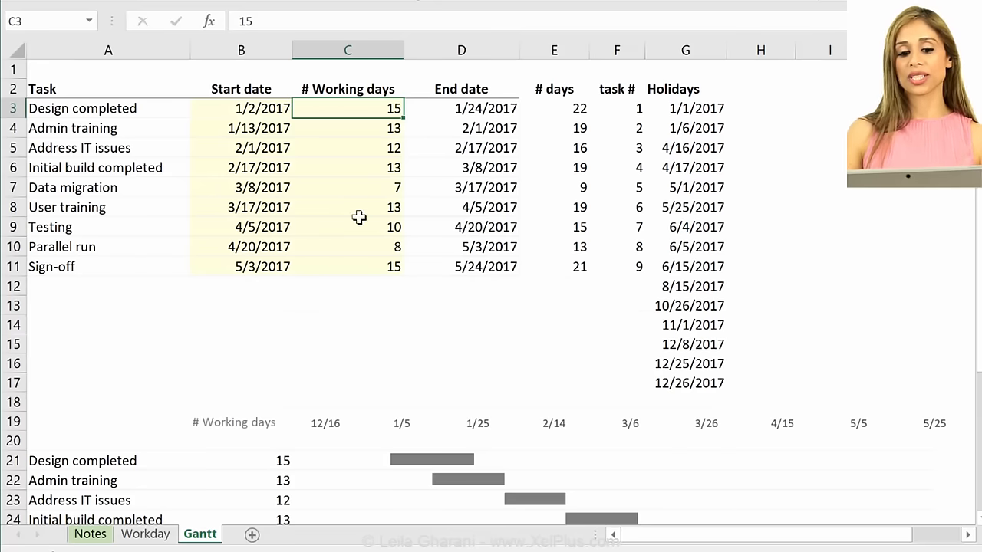
{"action": "mouse_move", "coordinate": [421, 445]}
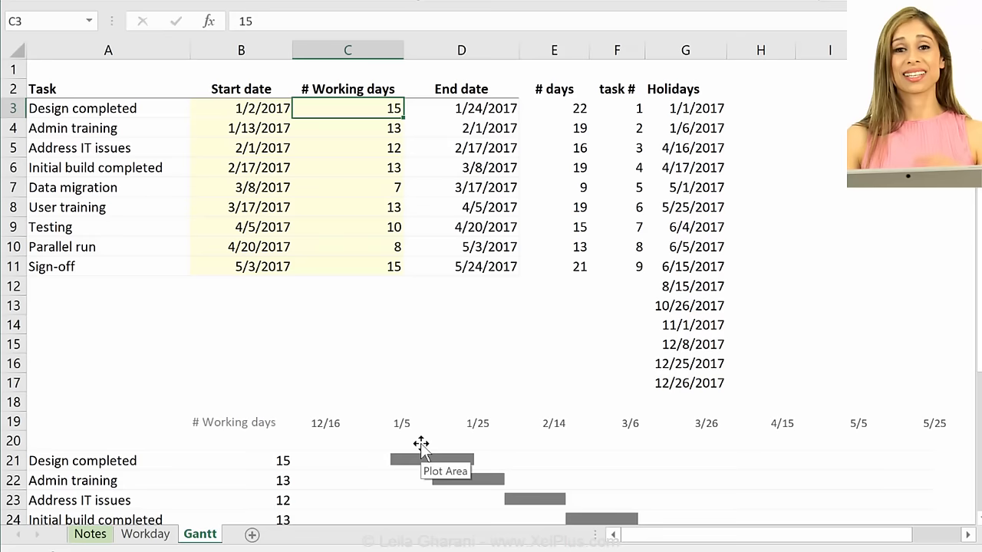